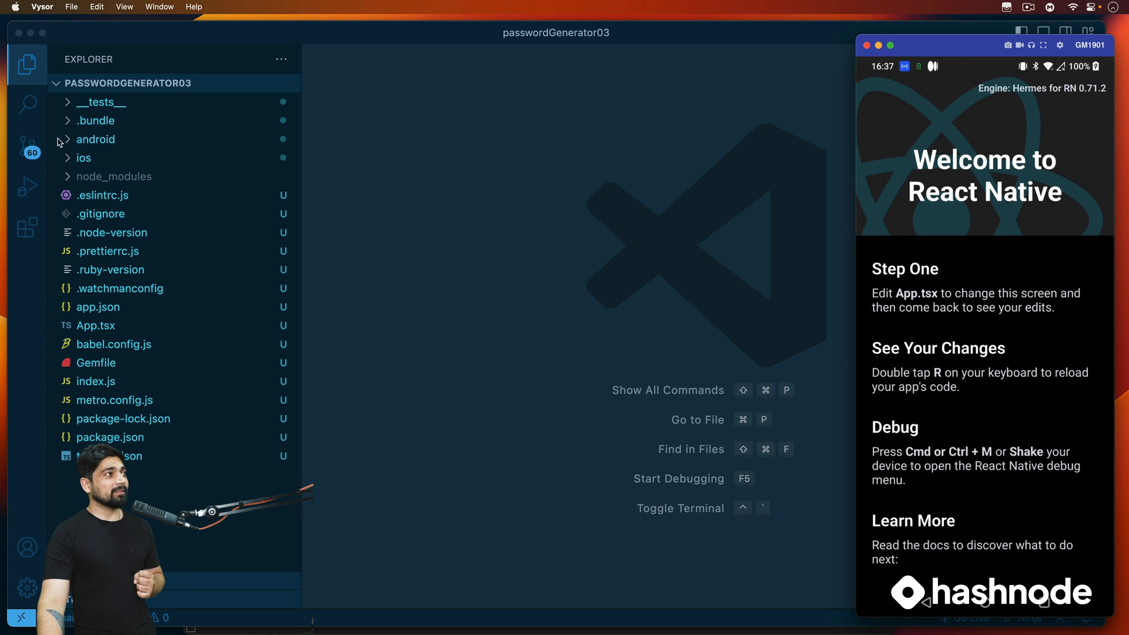
- Expand the android folder, view local.properties, then close its tab
{"action": "left_click", "coordinate": [96, 139]}
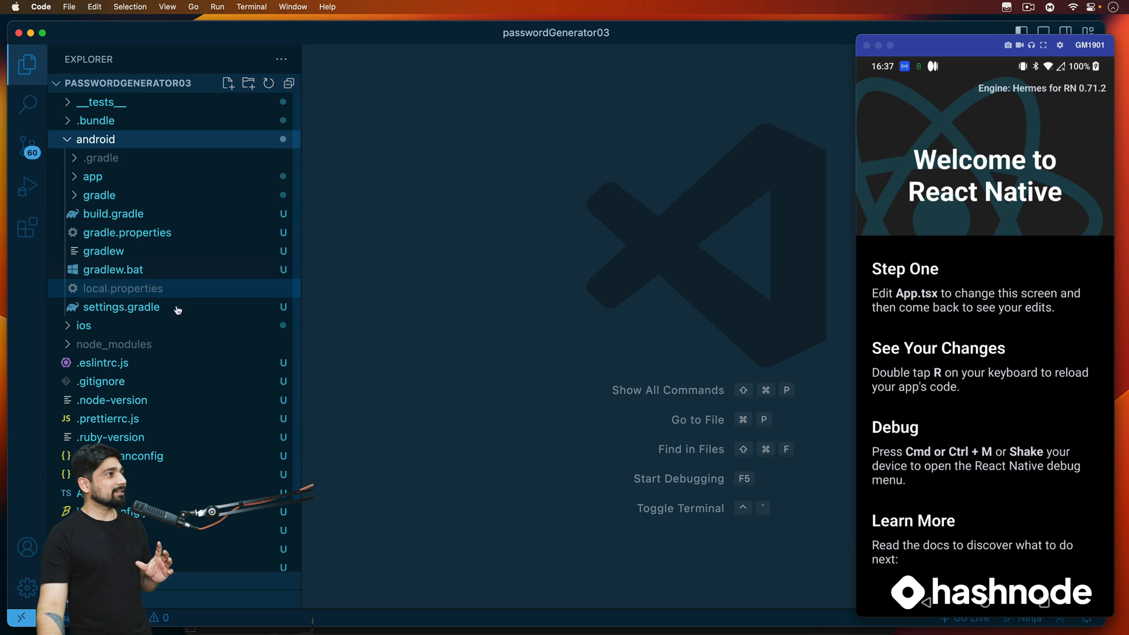
{"action": "left_click", "coordinate": [84, 324]}
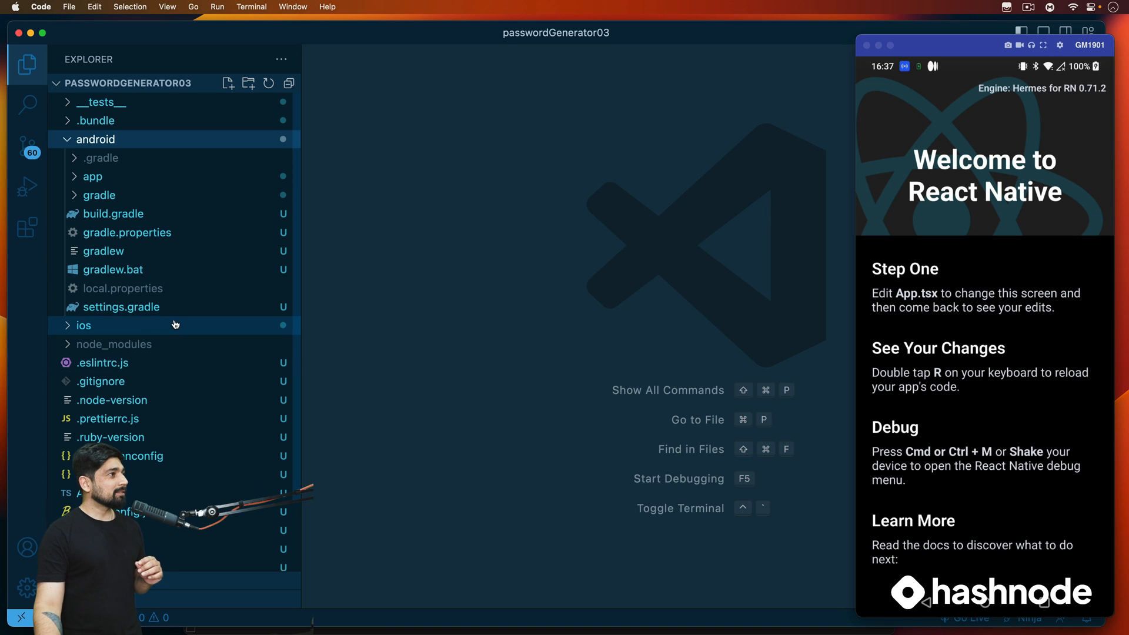
{"action": "left_click", "coordinate": [124, 289]}
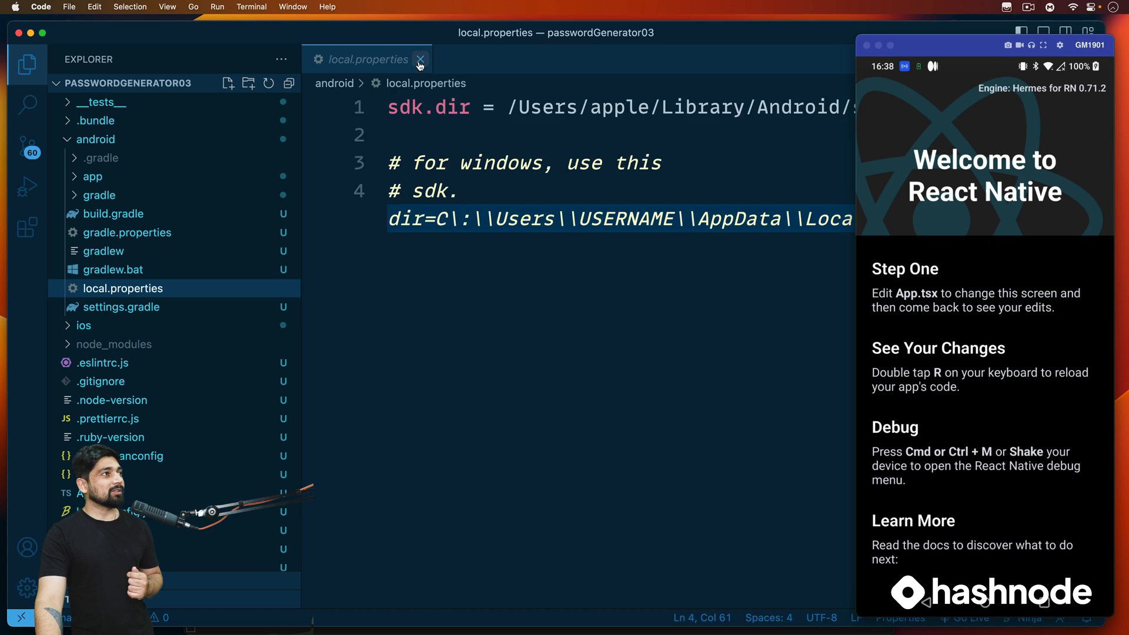
{"action": "left_click", "coordinate": [420, 59]}
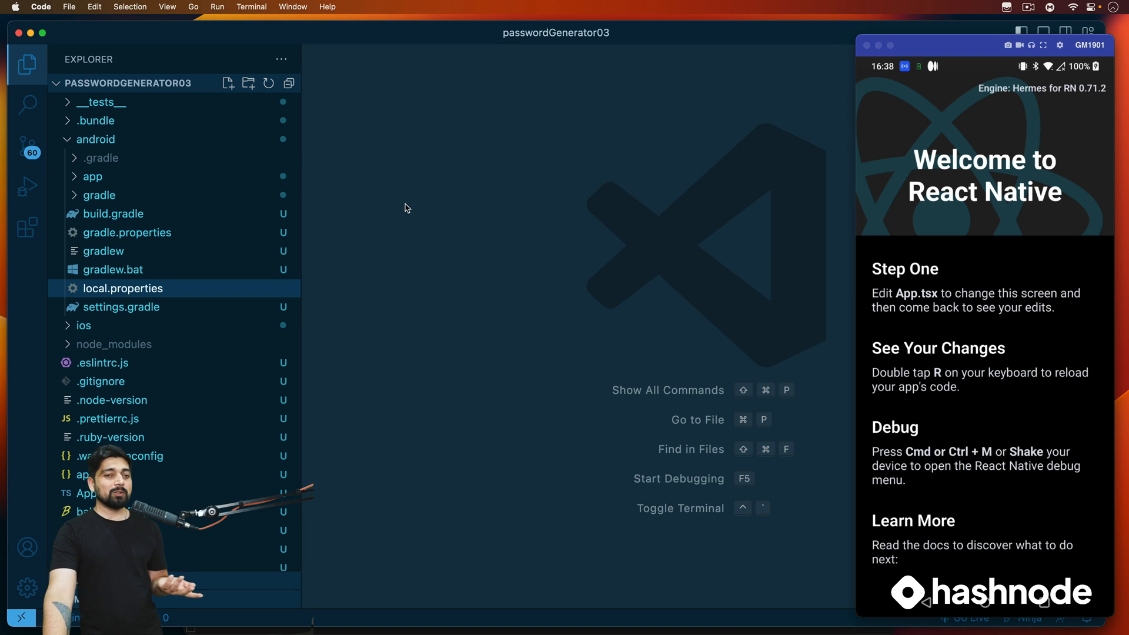
- Replace App.tsx contents with an rnfs-generated App functional component
{"action": "left_click", "coordinate": [96, 139]}
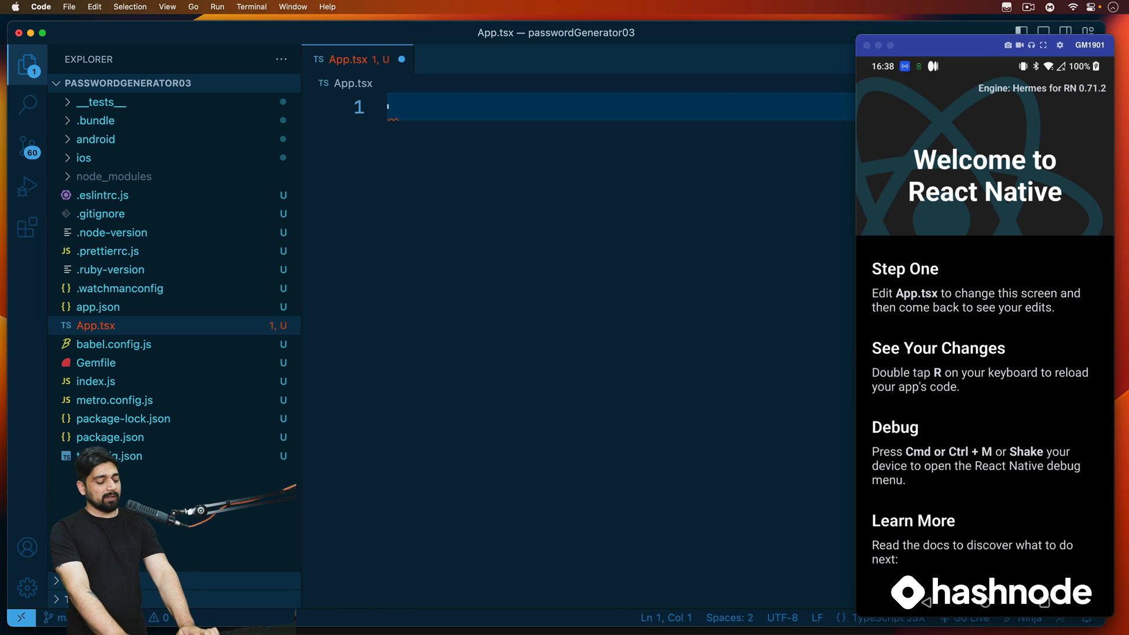
{"action": "type", "text": "rnfs"}
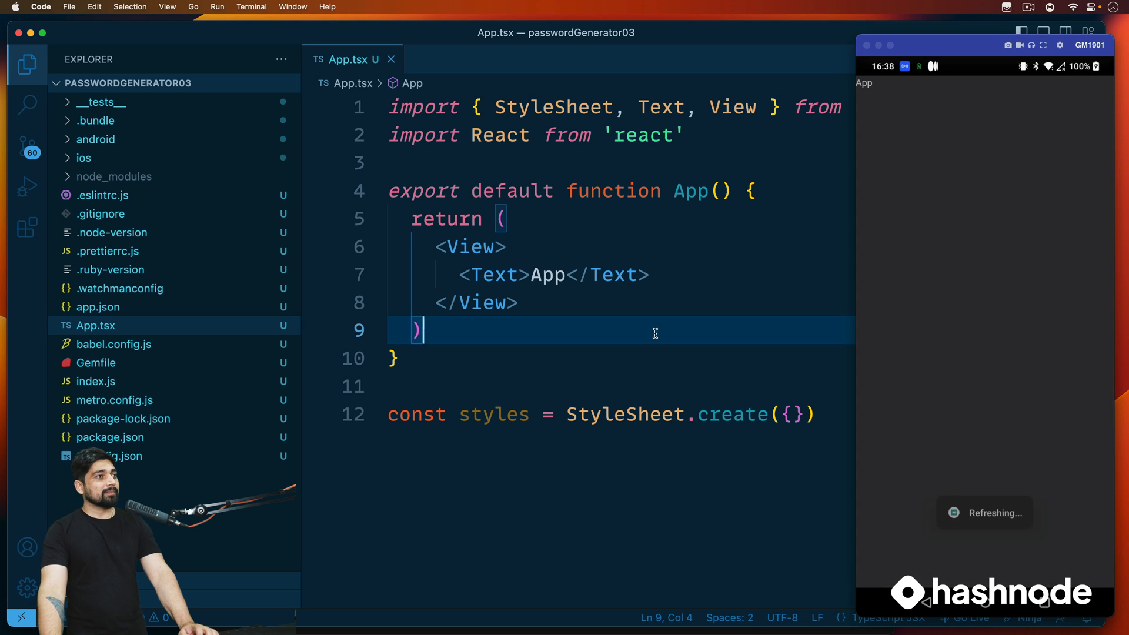
{"action": "mouse_move", "coordinate": [732, 309]}
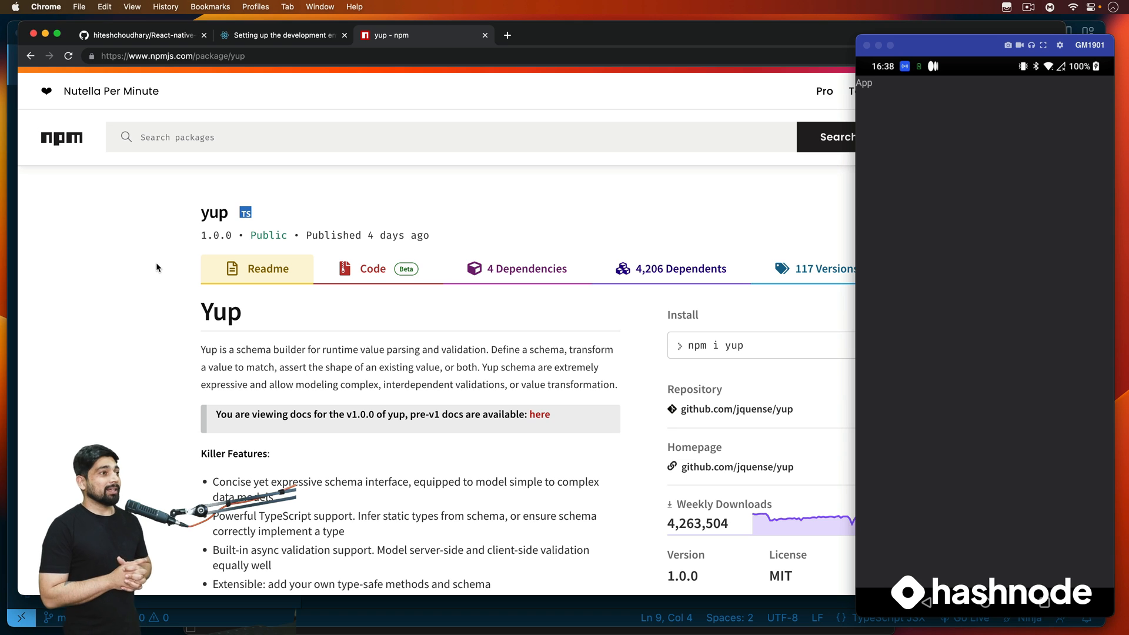
- Scroll the yup npm page down to its install command
{"action": "scroll", "scroll_direction": "down", "scroll_amount": 3}
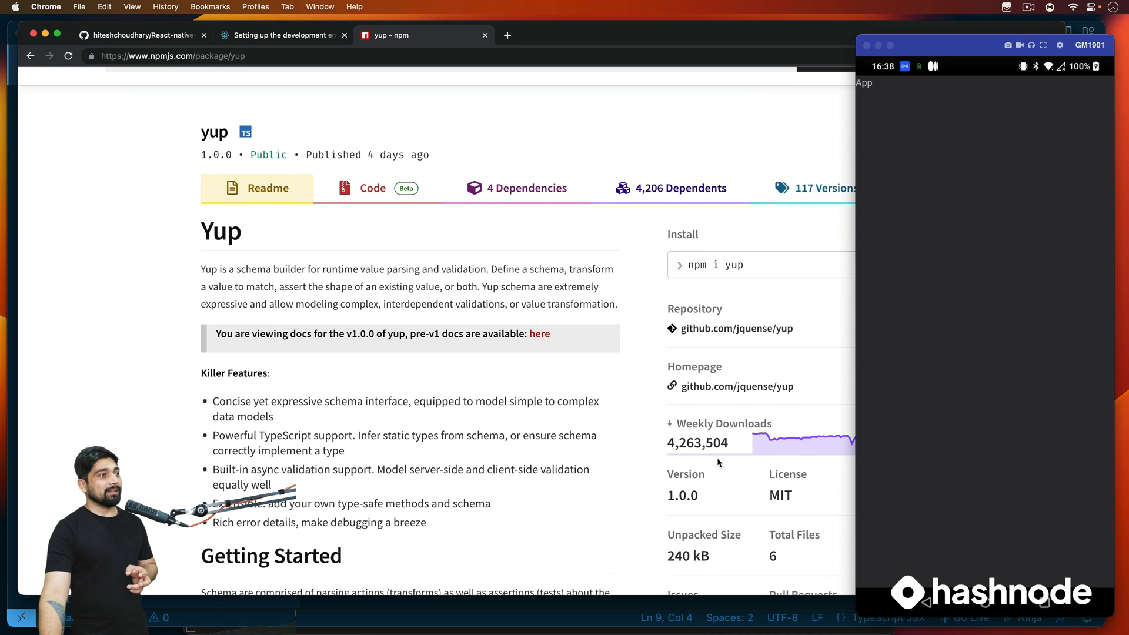
{"action": "mouse_move", "coordinate": [148, 331]}
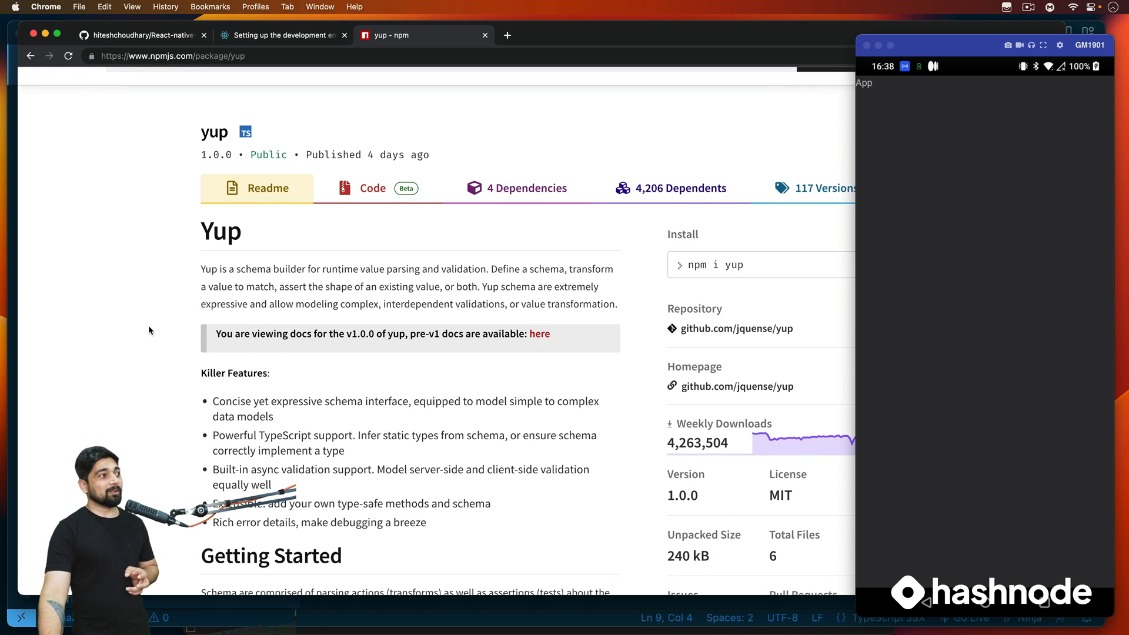
{"action": "mouse_move", "coordinate": [159, 325]}
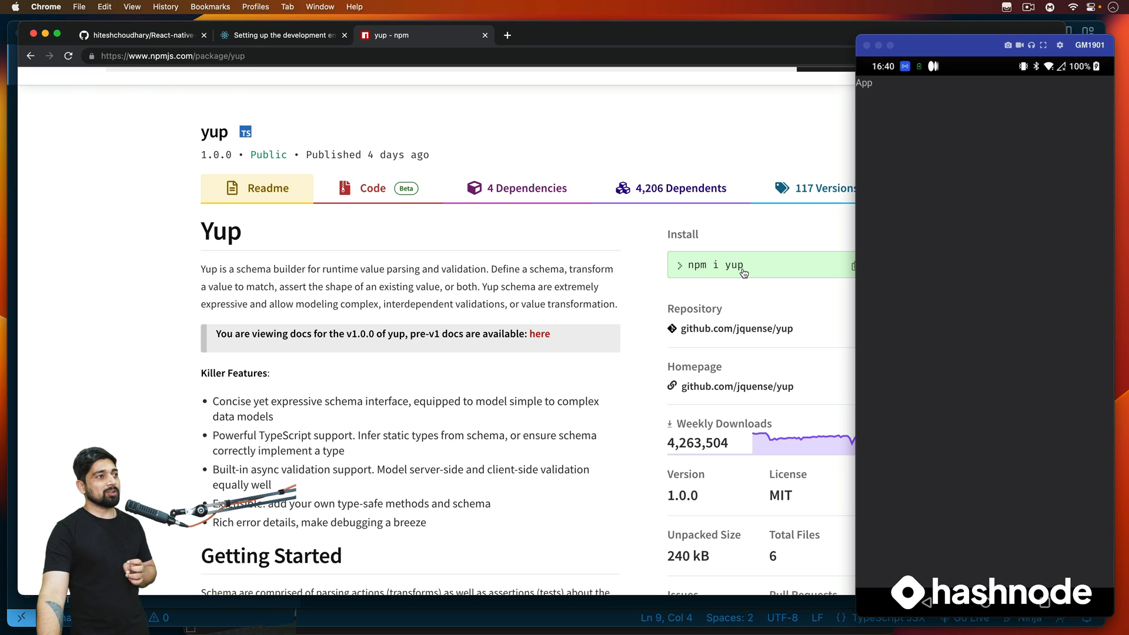
- Copy 'npm i yup' and scroll to the Getting Started schema example
{"action": "left_click", "coordinate": [853, 265]}
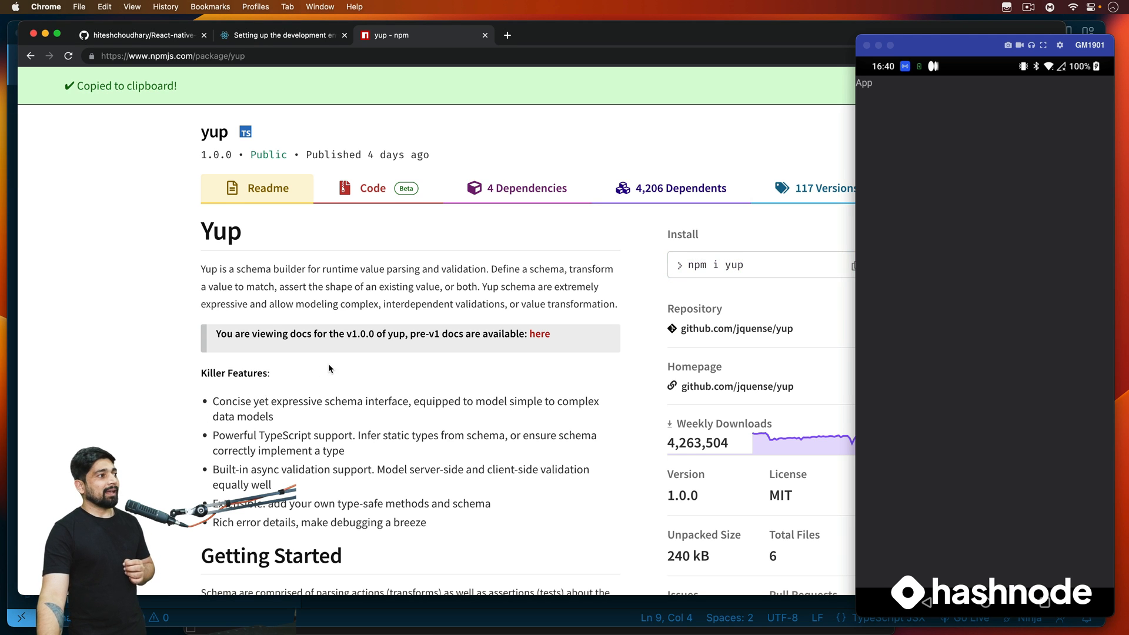
{"action": "scroll", "scroll_direction": "down", "scroll_amount": 3}
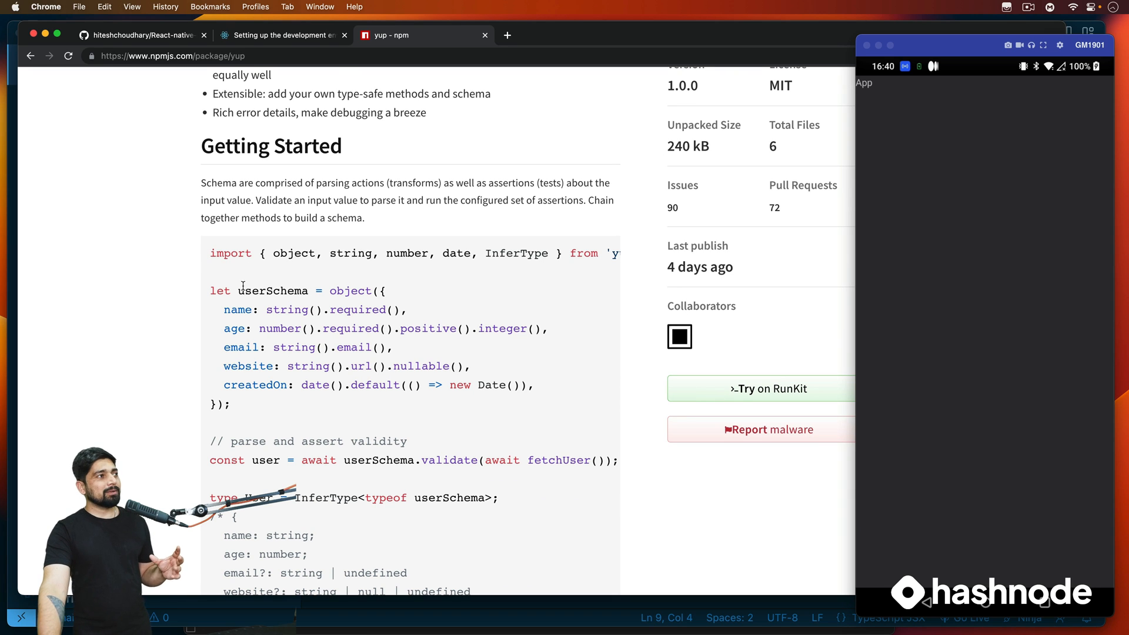
{"action": "left_click_drag", "start_coordinate": [209, 253], "coordinate": [231, 404]}
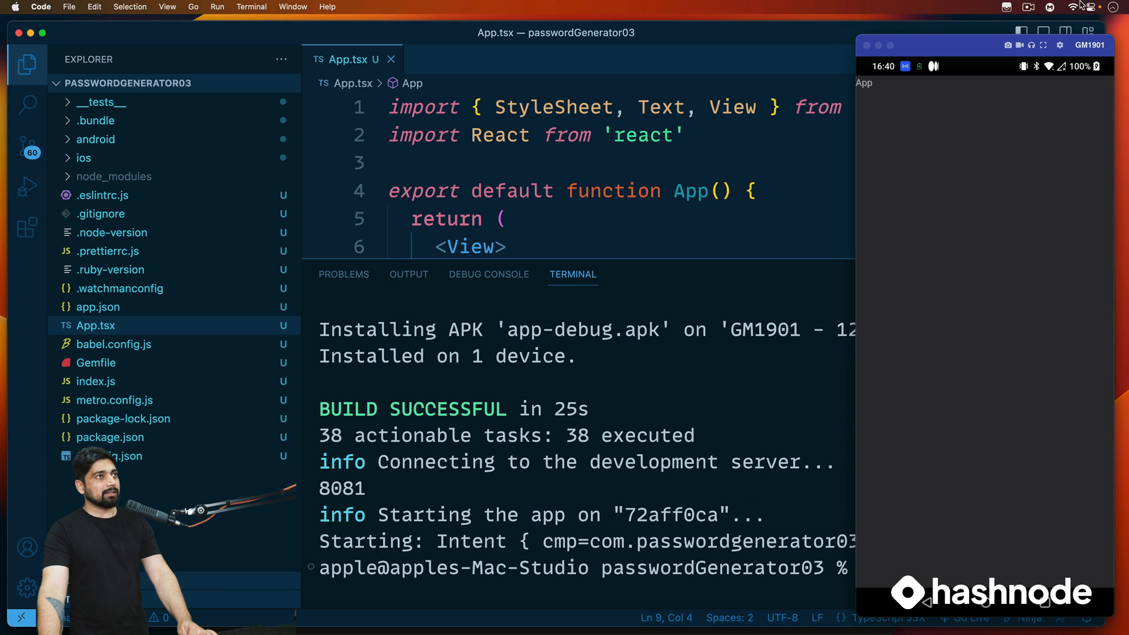
- Run npm i yup in the terminal and terminate the Metro packager window
{"action": "type", "text": "npm i yup"}
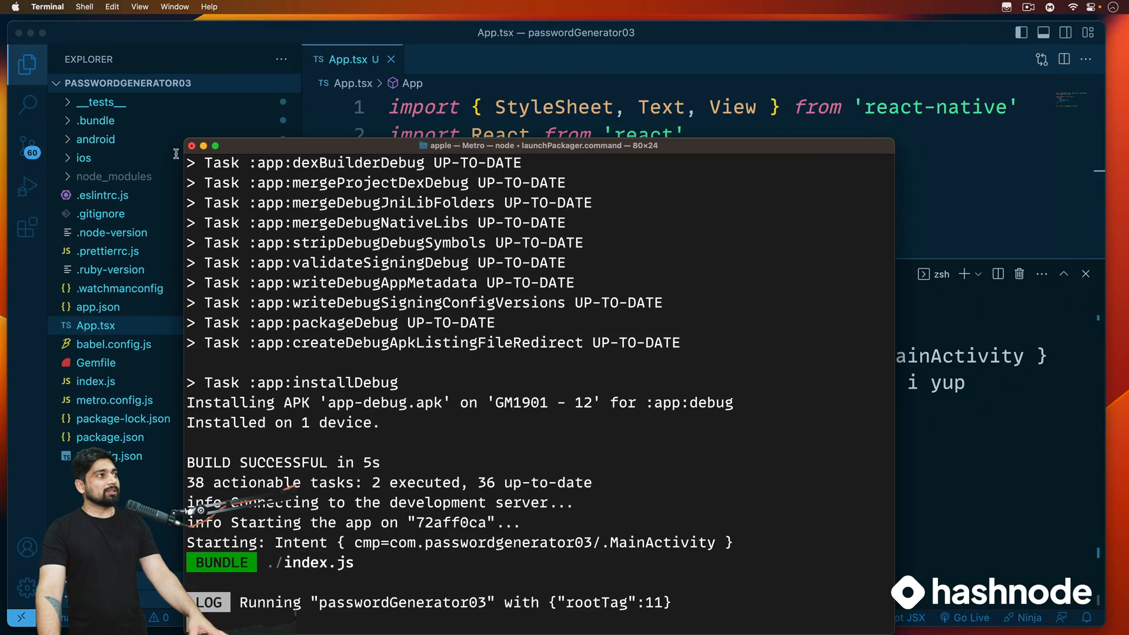
{"action": "left_click", "coordinate": [203, 145]}
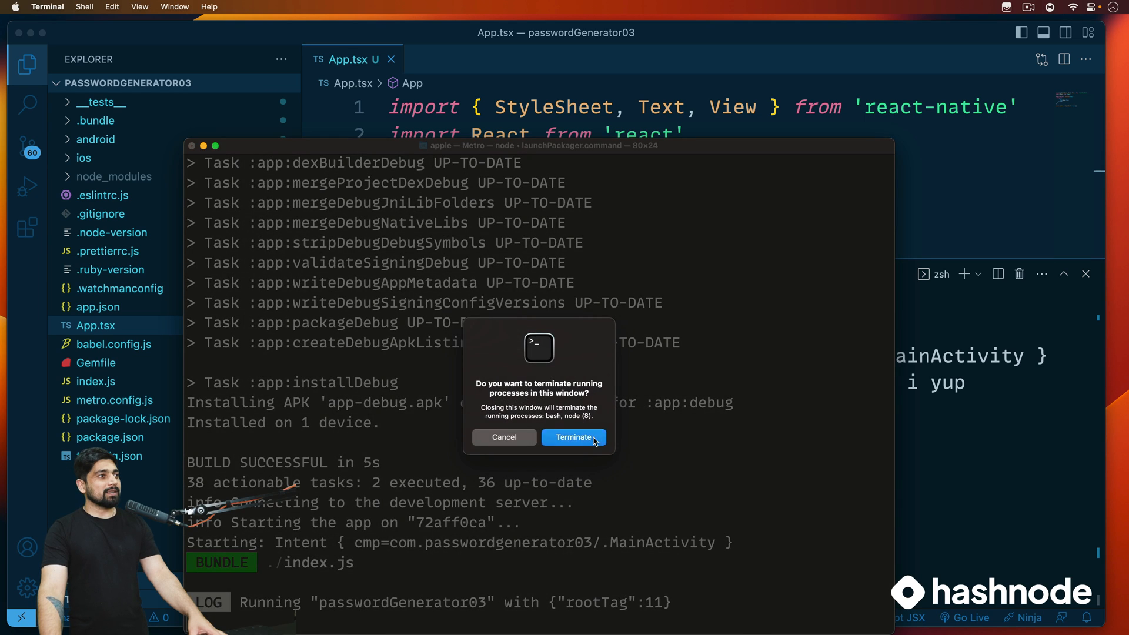
{"action": "left_click", "coordinate": [572, 437]}
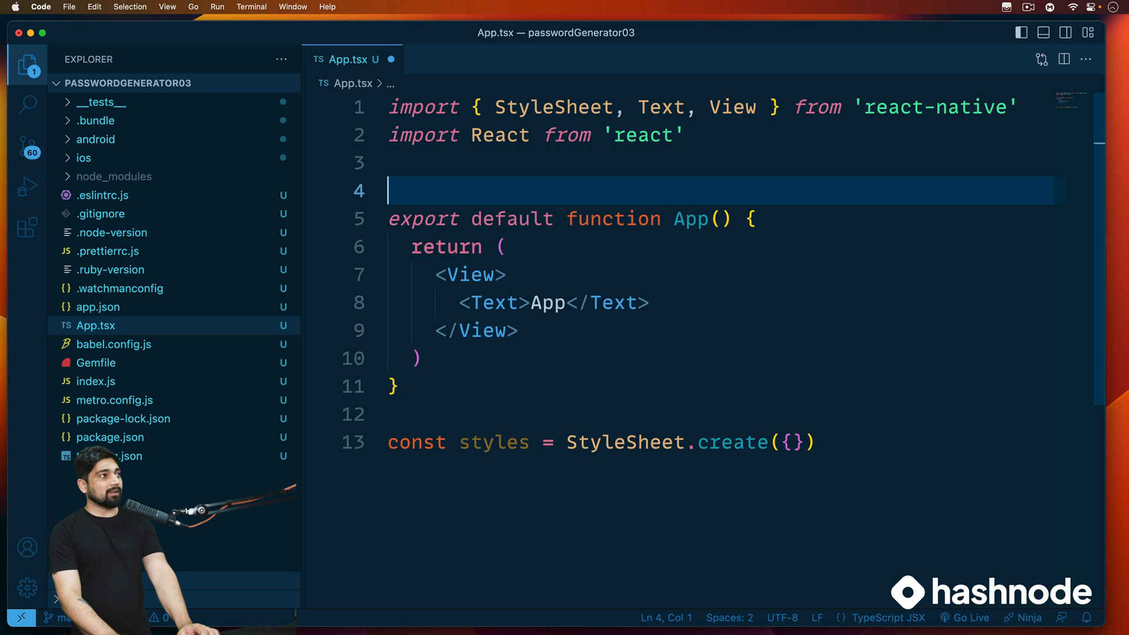
- Add a //Form validation comment and import * as Yup from 'yup'
{"action": "type", "text": "//Form"}
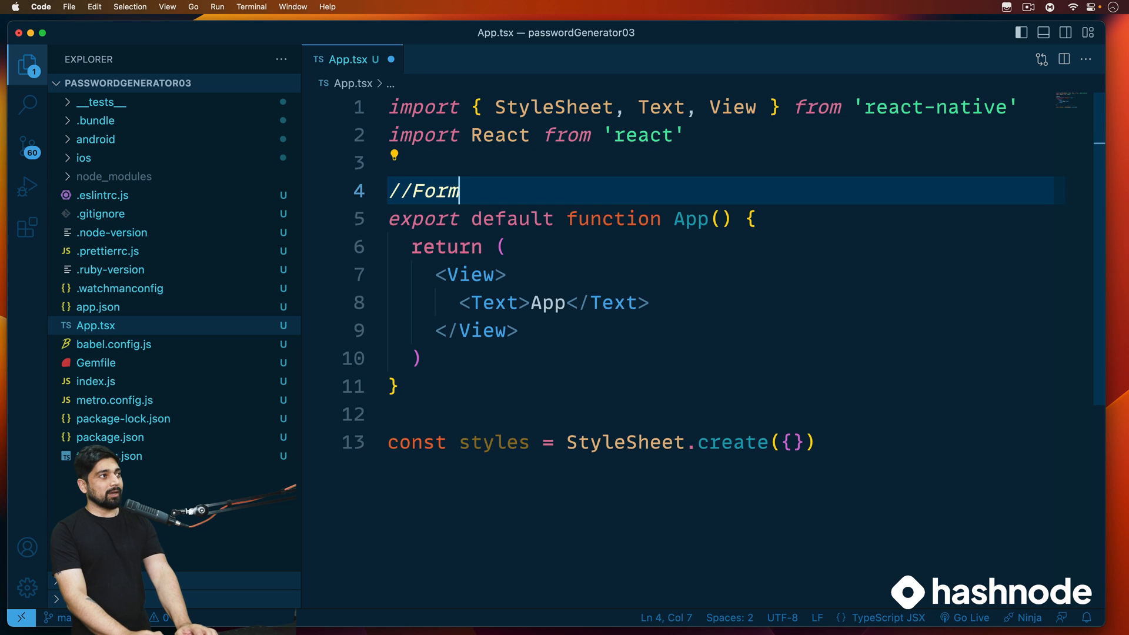
{"action": "type", "text": "val"}
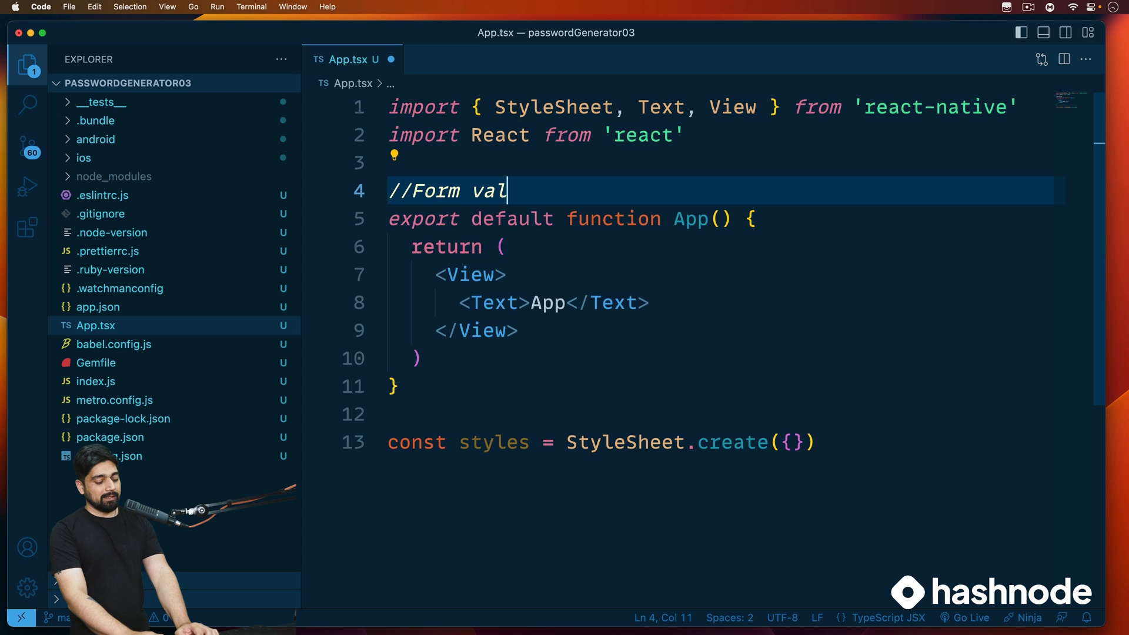
{"action": "type", "text": "idation"}
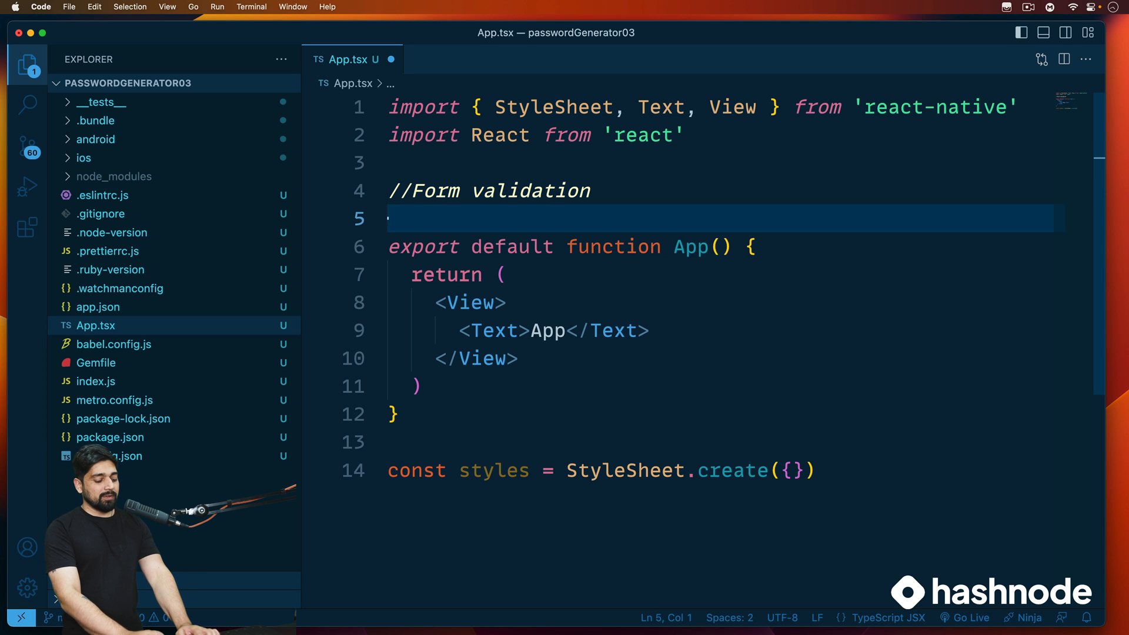
{"action": "type", "text": "import"}
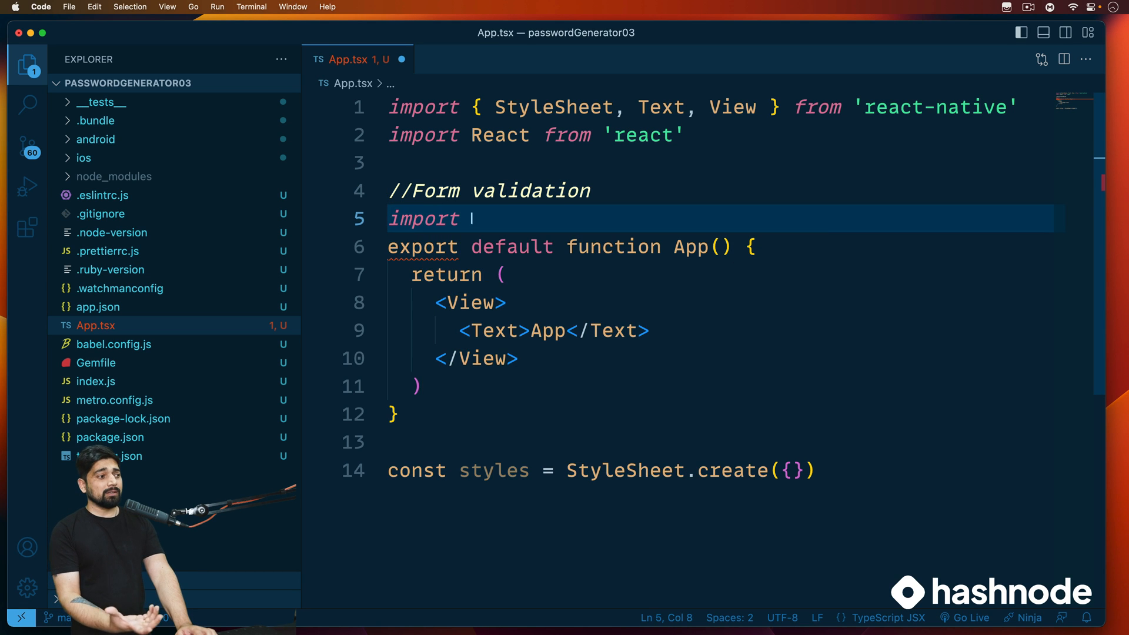
{"action": "type", "text": "*"}
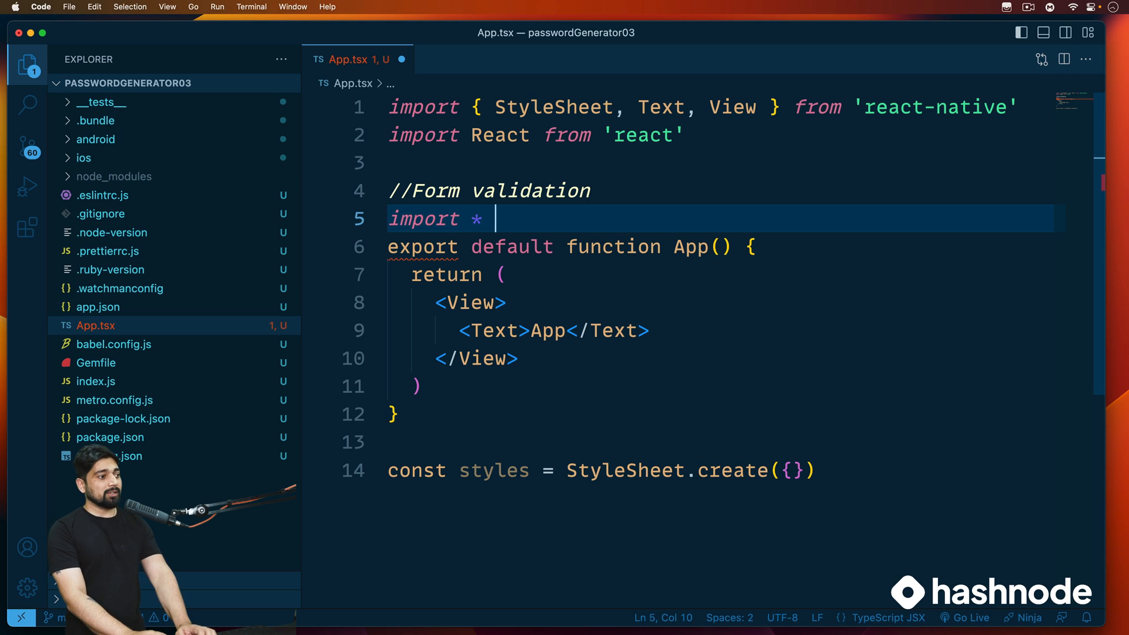
{"action": "type", "text": "as"}
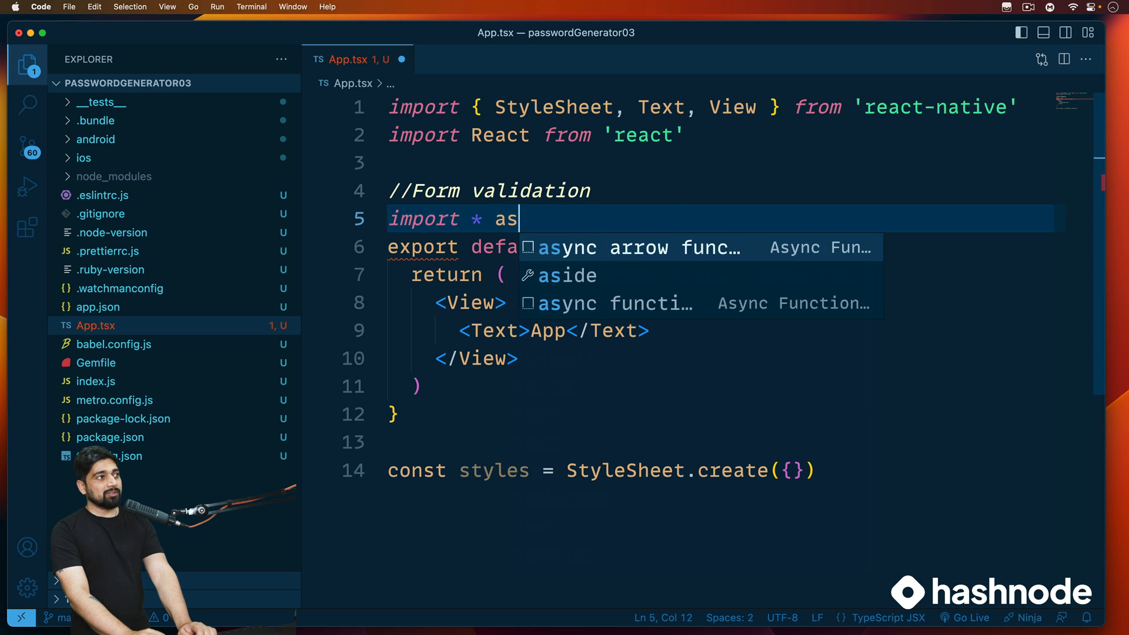
{"action": "type", "text": "Y"}
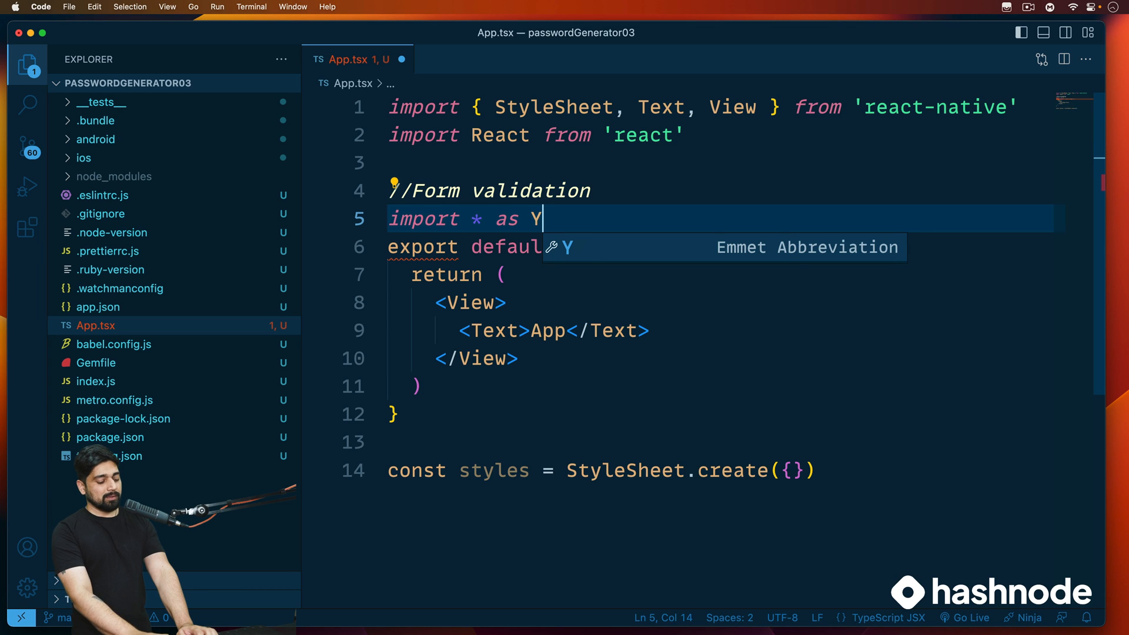
{"action": "type", "text": "up from"}
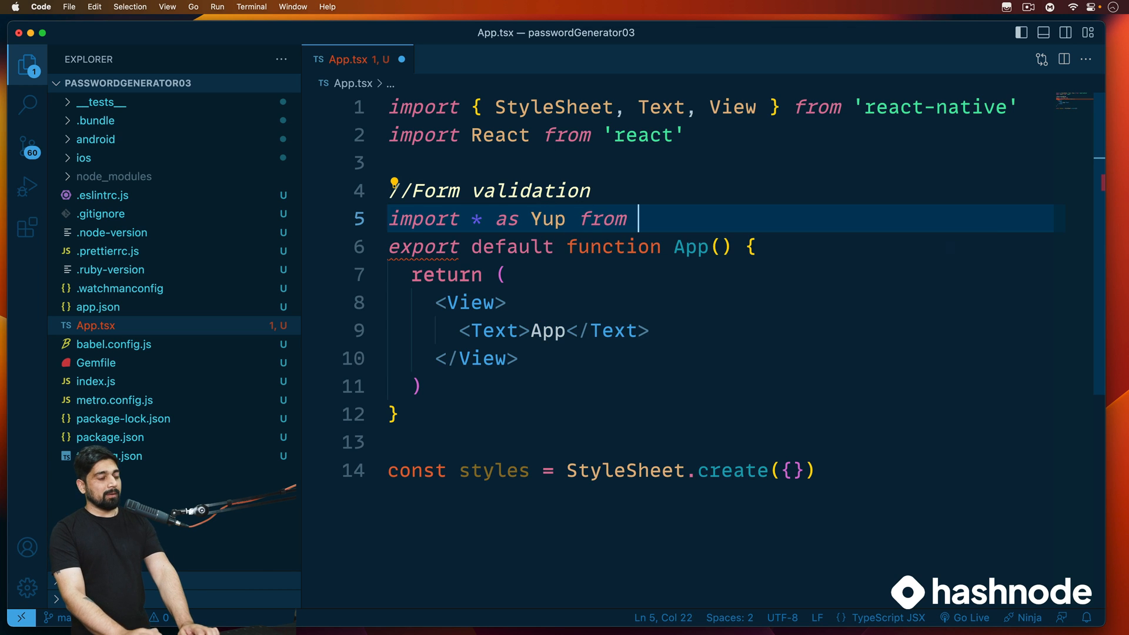
{"action": "type", "text": "'yup'"}
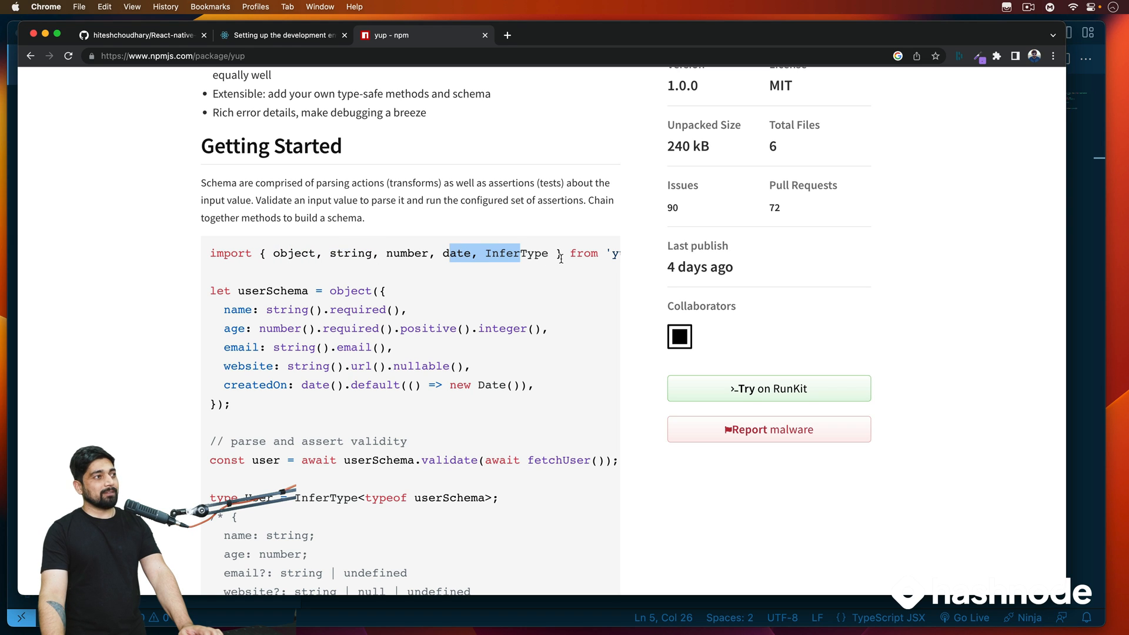
- Select part of the example Yup import line
{"action": "double_click", "coordinate": [584, 253]}
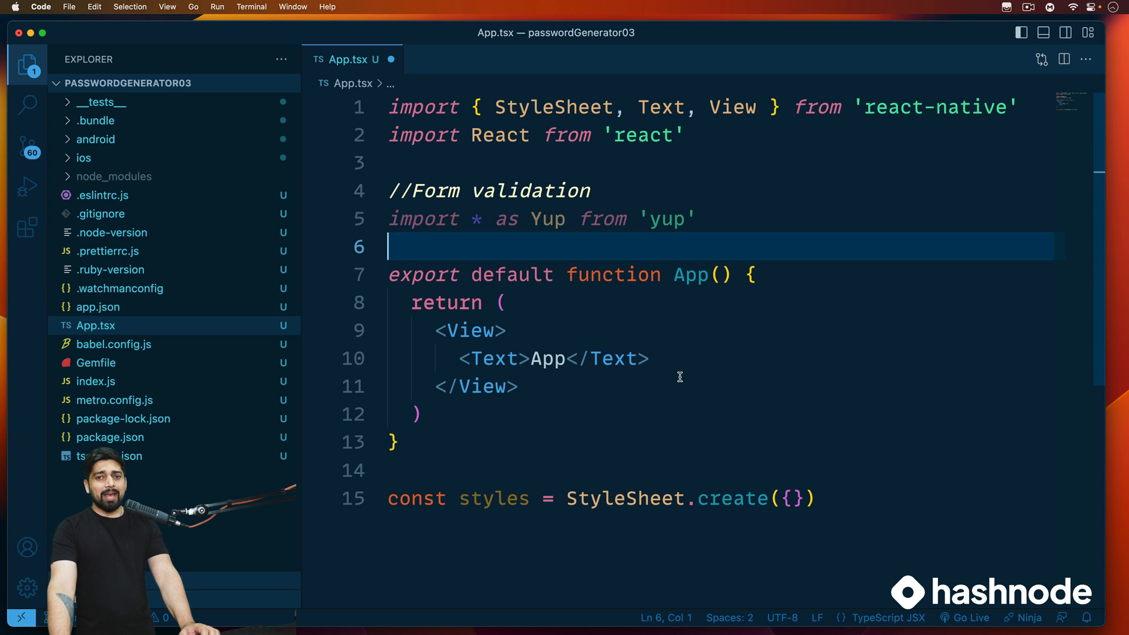
{"action": "mouse_move", "coordinate": [744, 333]}
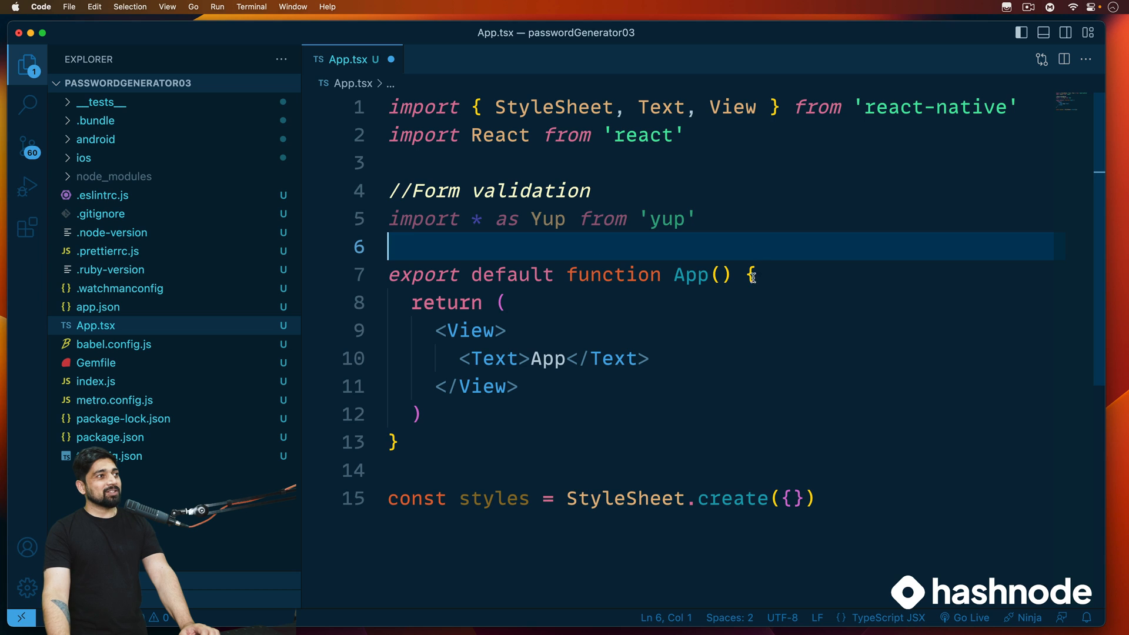
- Declare const PasswordSchema = Yup.object().shape({ above the App function
{"action": "double_click", "coordinate": [689, 274]}
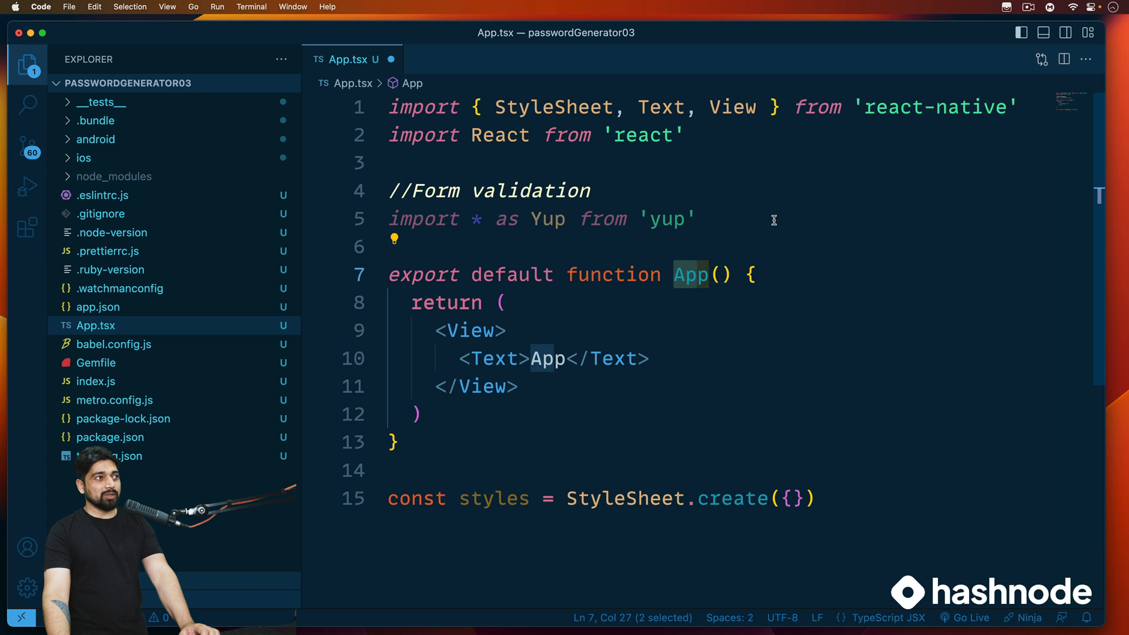
{"action": "key", "text": "Enter"}
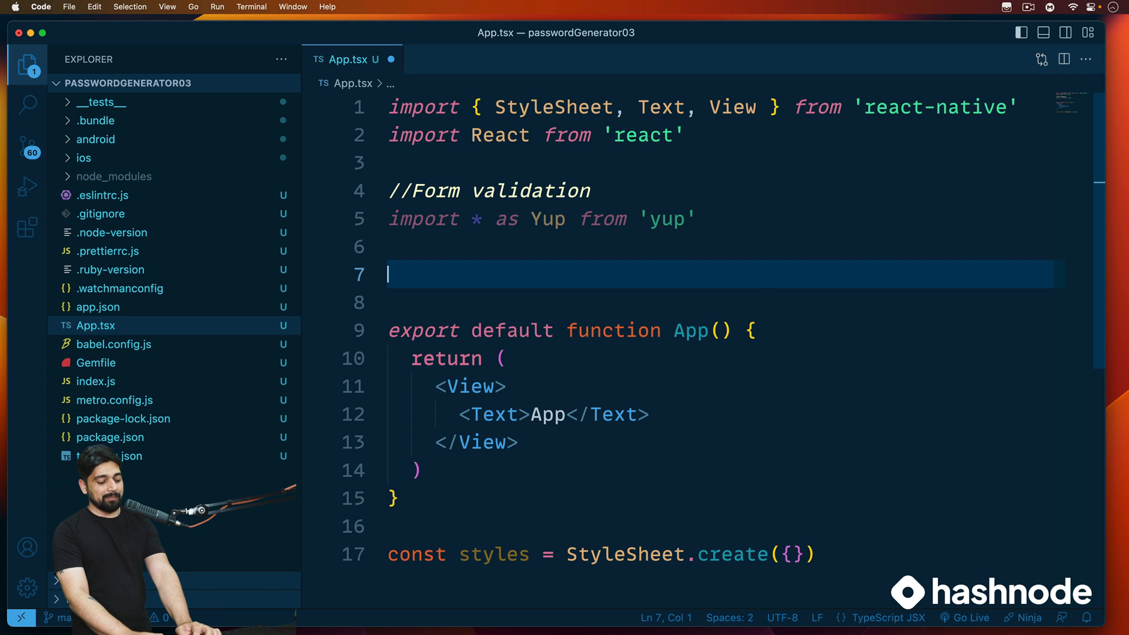
{"action": "type", "text": "const"}
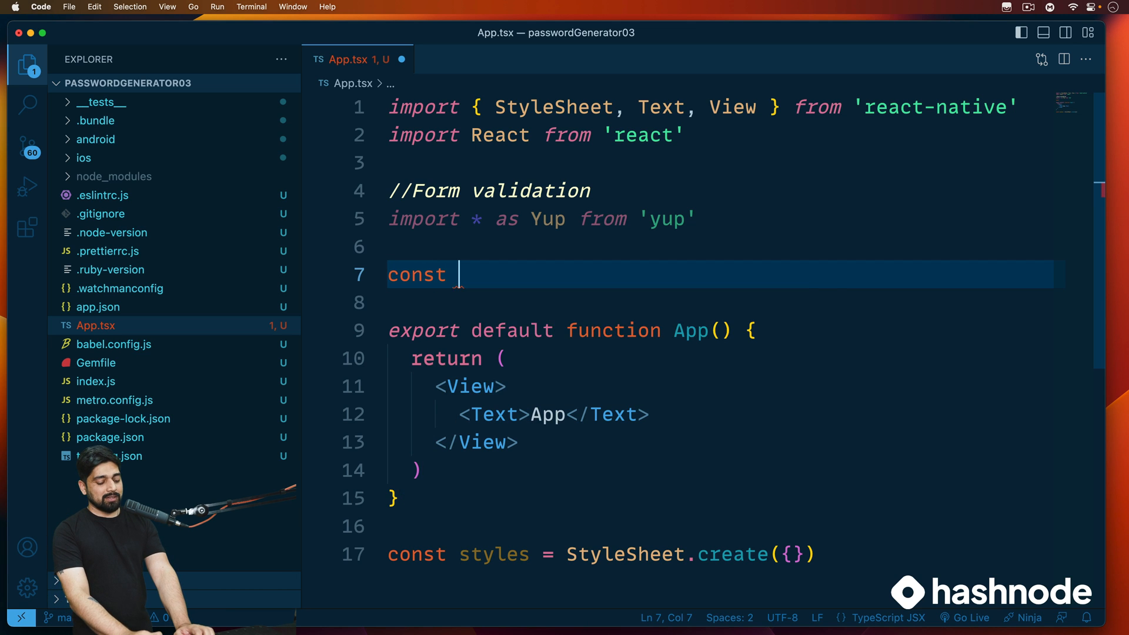
{"action": "type", "text": "Password"}
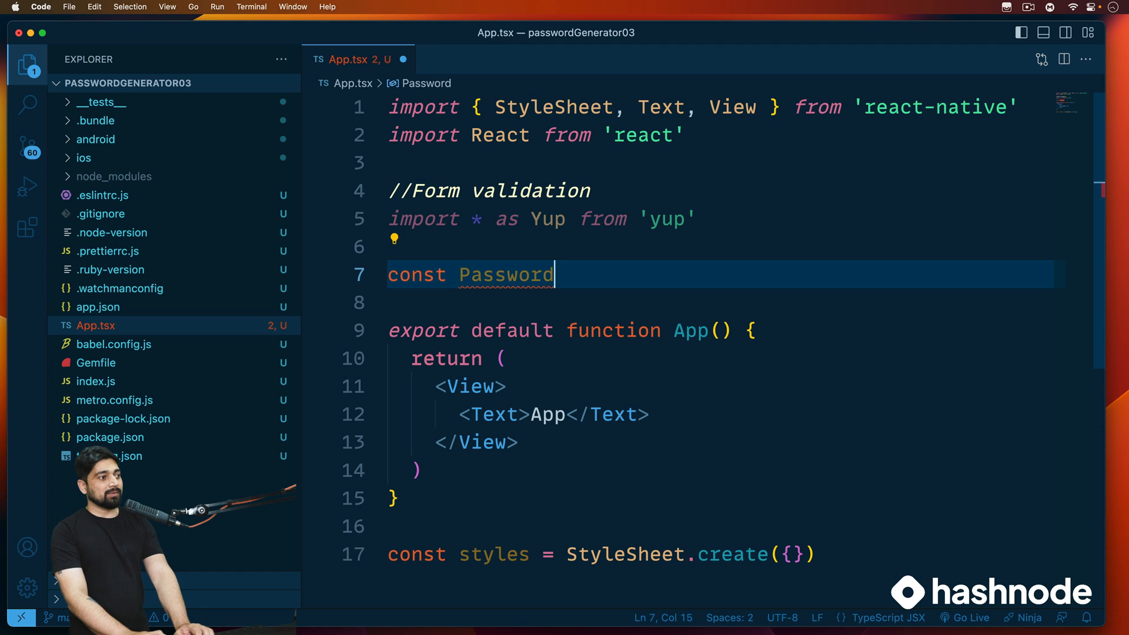
{"action": "type", "text": "Schema"}
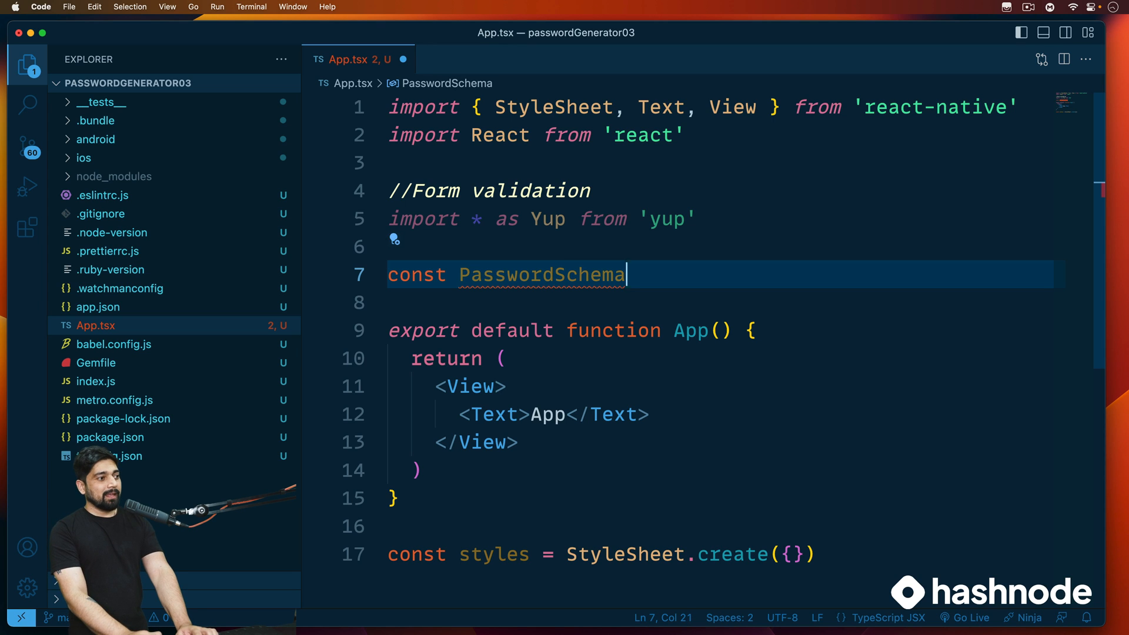
{"action": "type", "text": "= Y"}
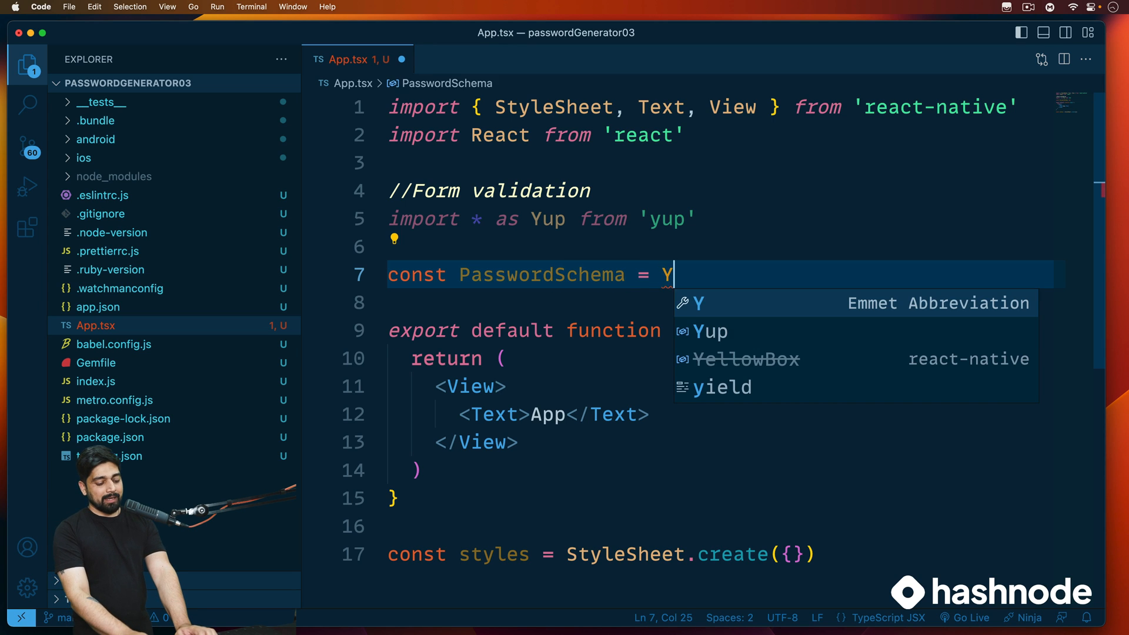
{"action": "type", "text": "up"}
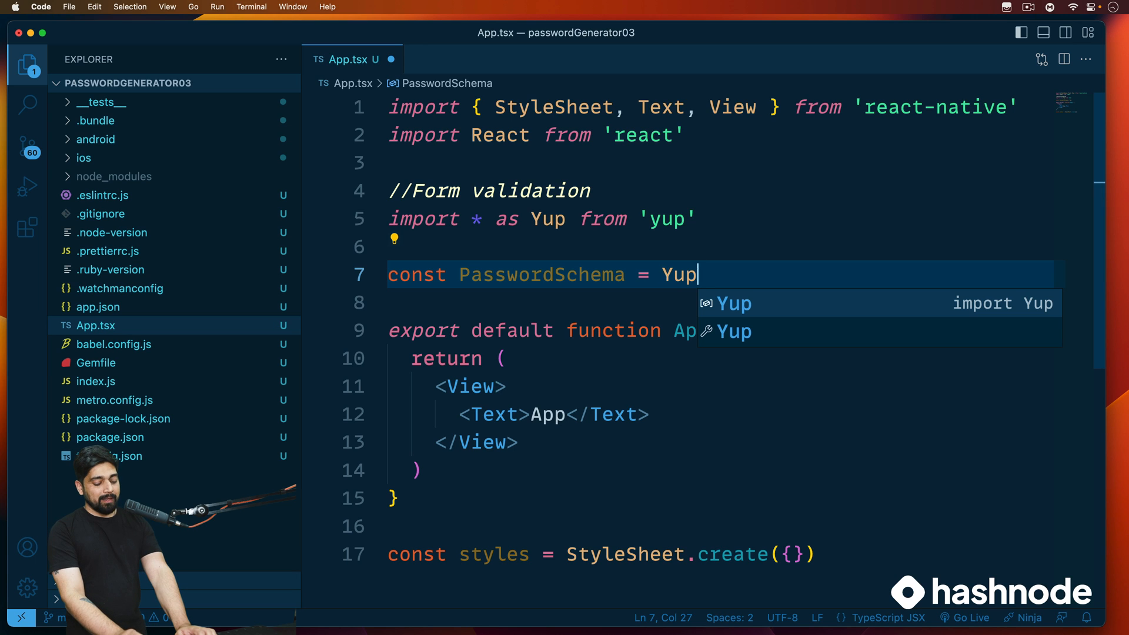
{"action": "type", "text": ".object"}
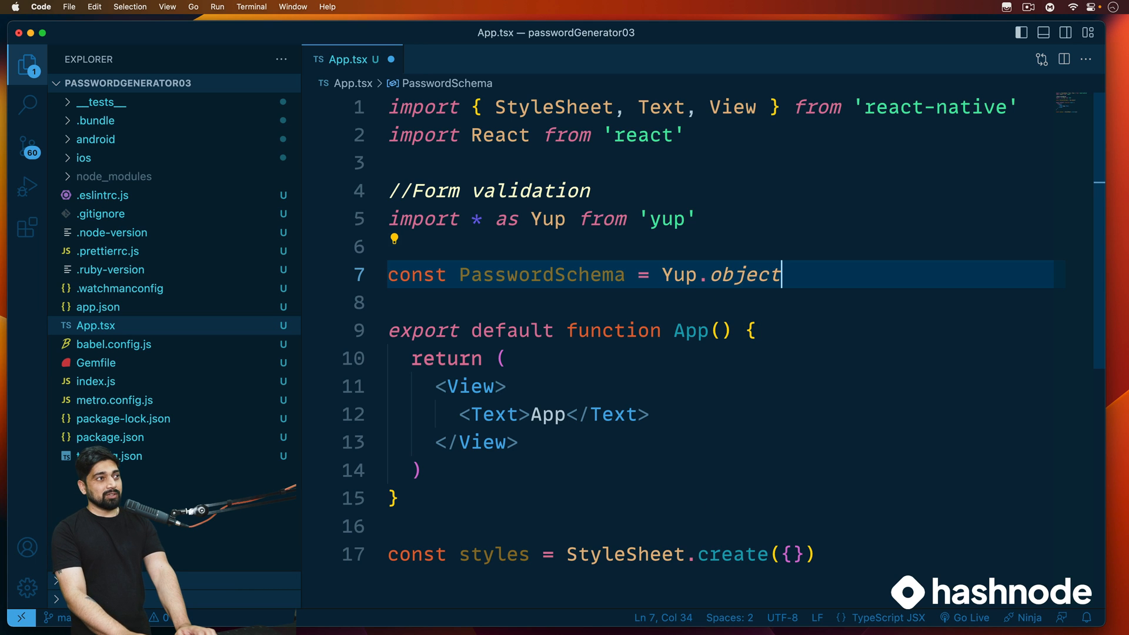
{"action": "type", "text": "()"}
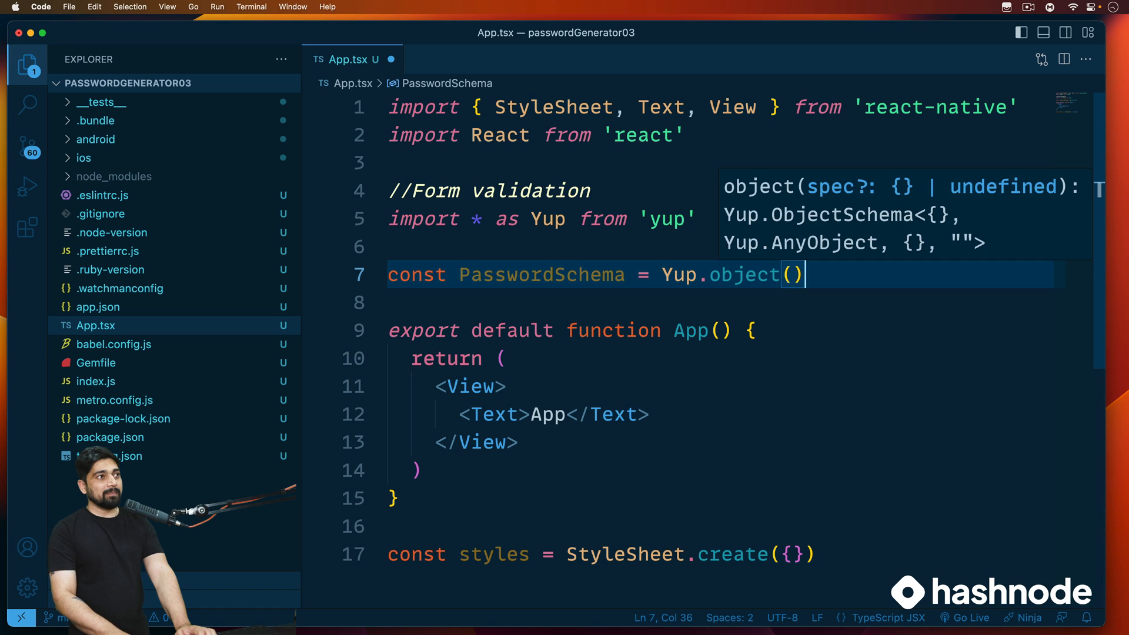
{"action": "type", "text": ".sh"}
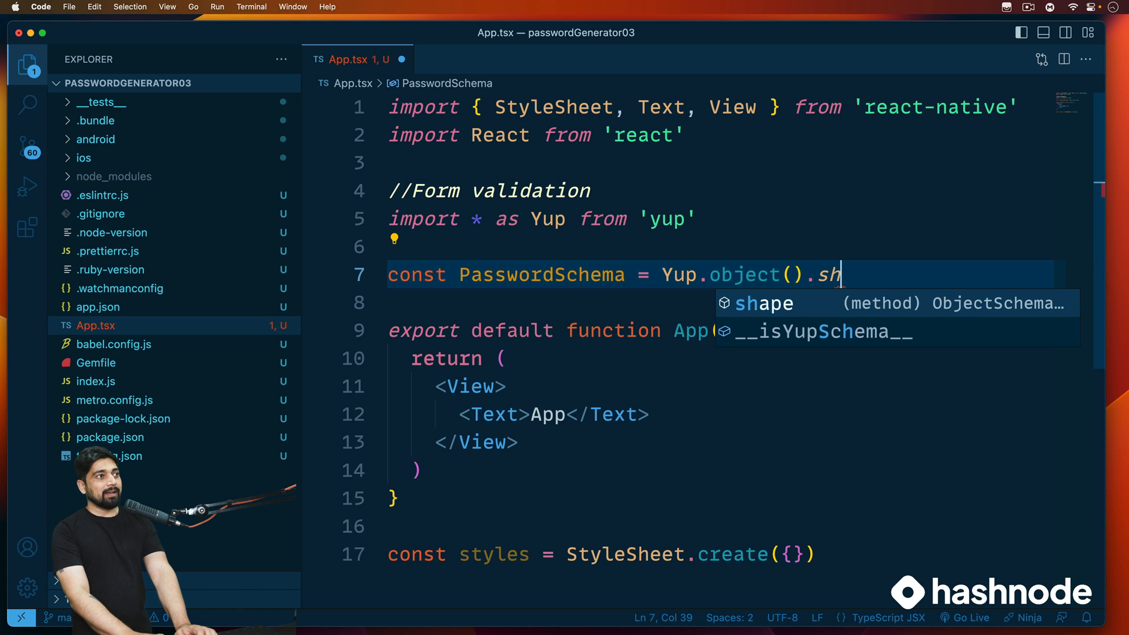
{"action": "key", "text": "Tab"}
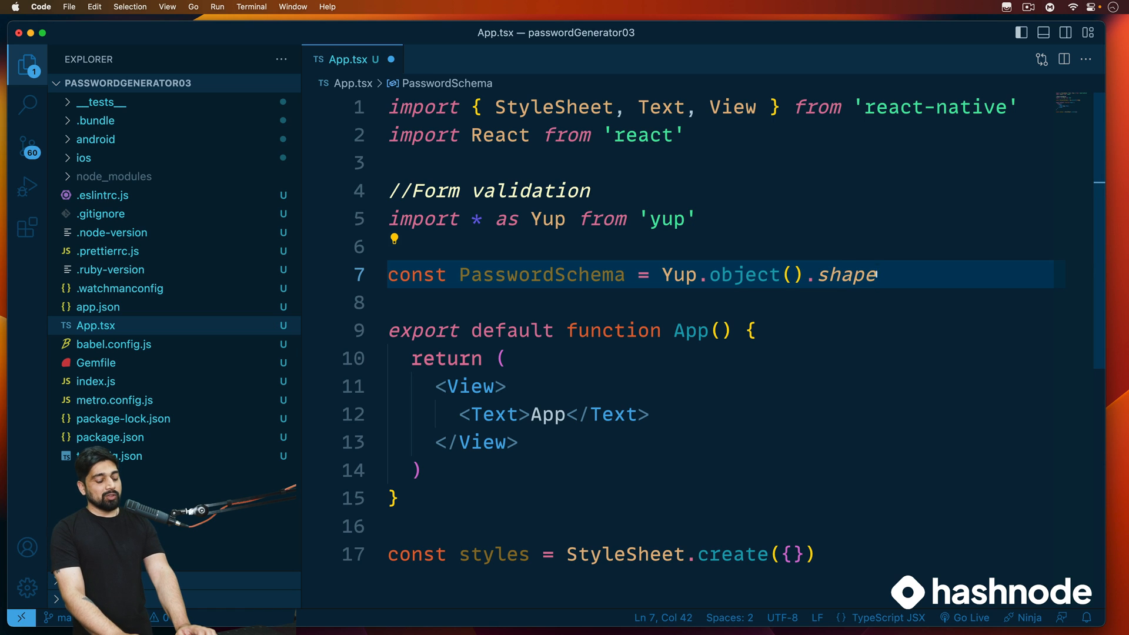
{"action": "type", "text": "()"}
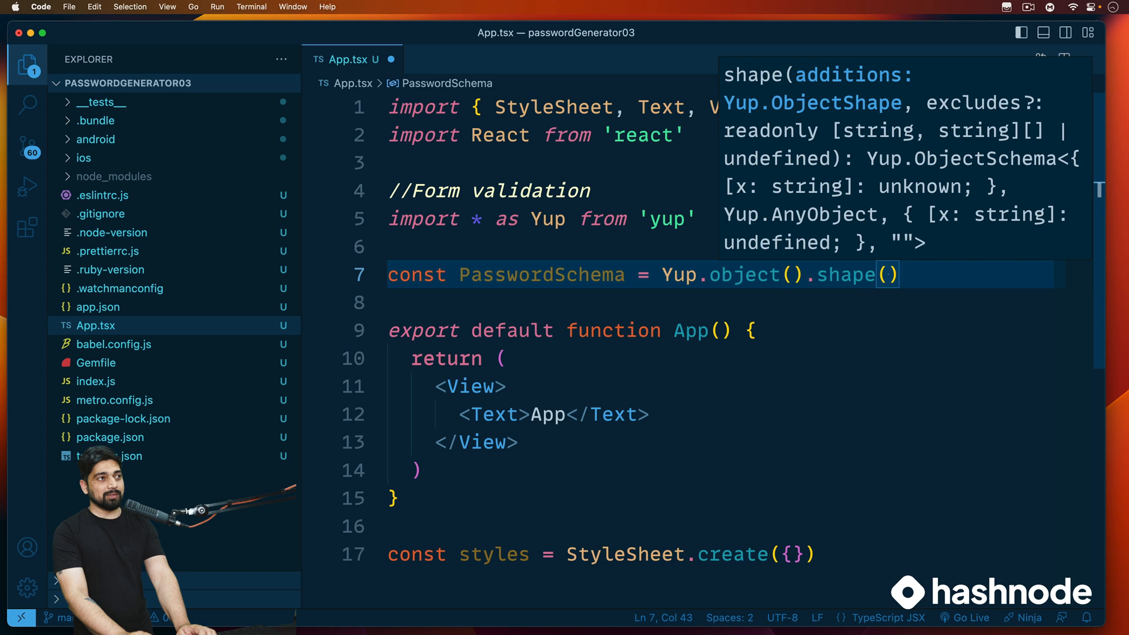
{"action": "type", "text": "{"}
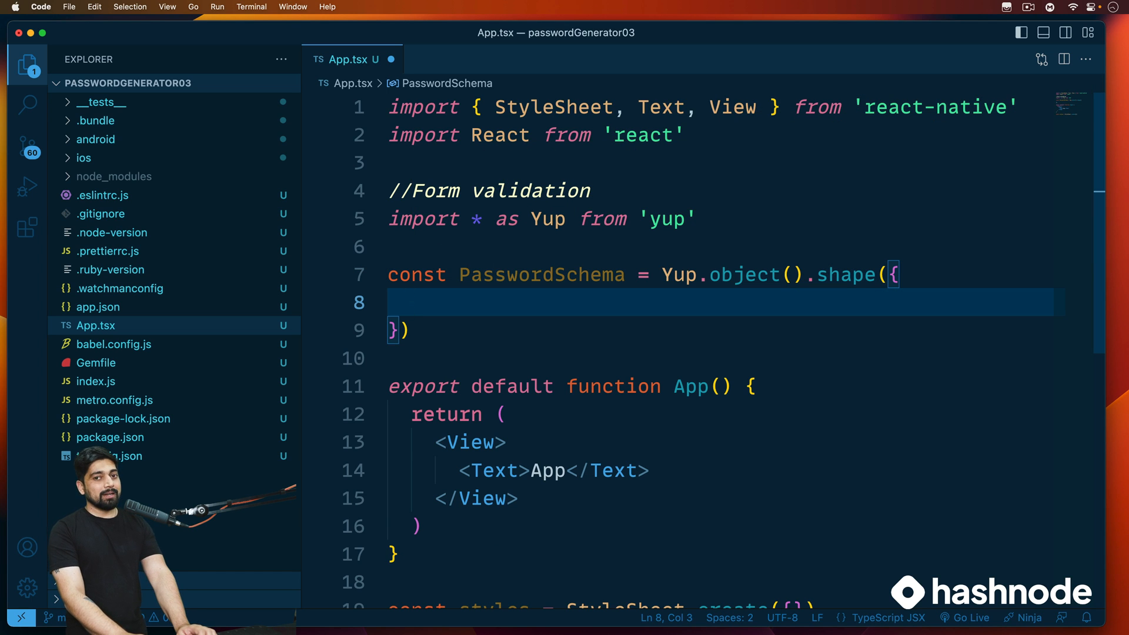
- Add the passwordLength: Yup.number() field inside the shape object
{"action": "type", "text": "pass"}
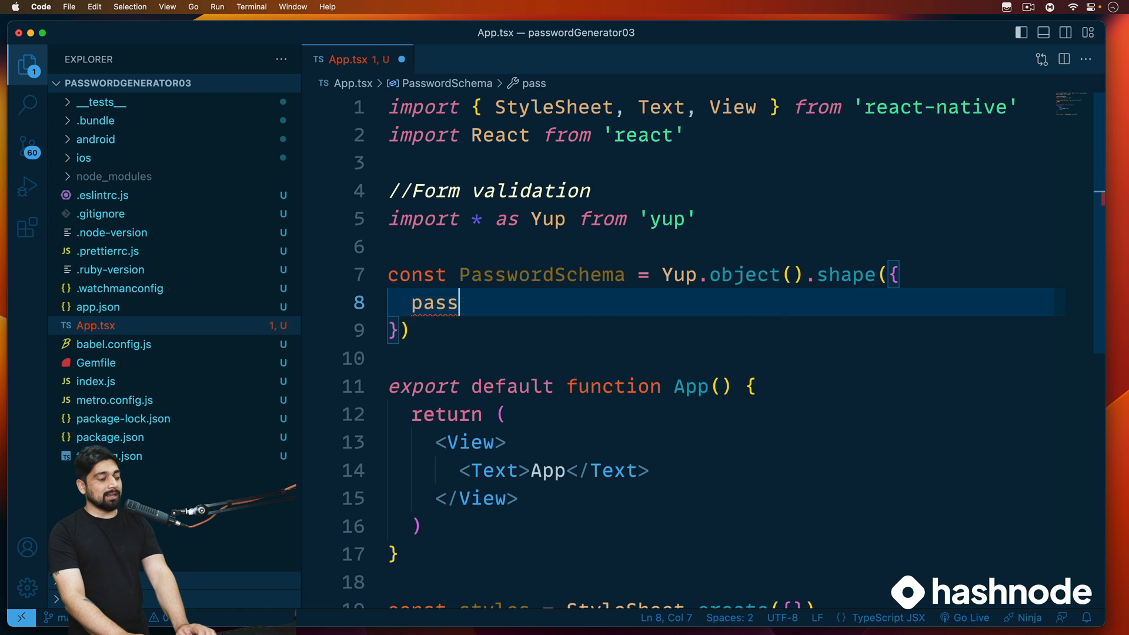
{"action": "type", "text": "word"}
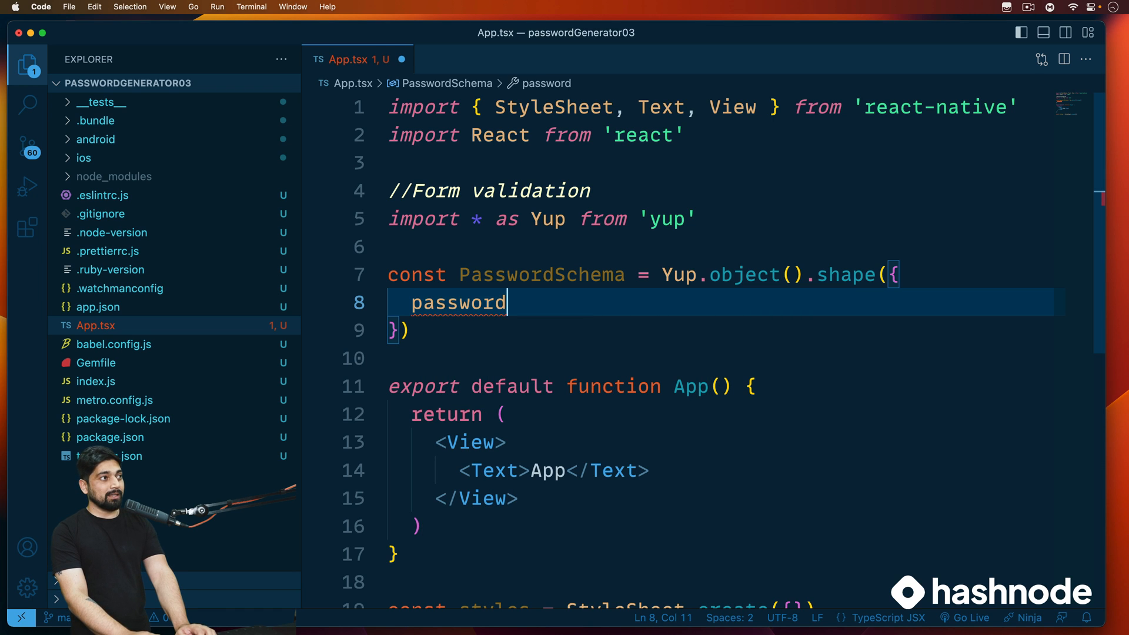
{"action": "type", "text": "Le"}
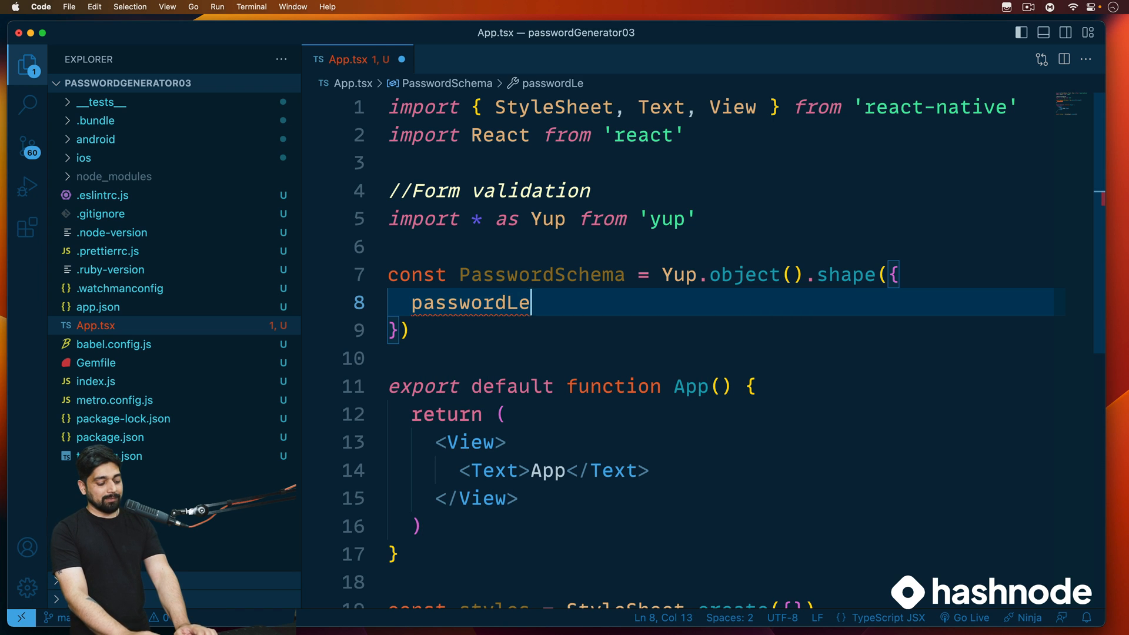
{"action": "type", "text": "ngth"}
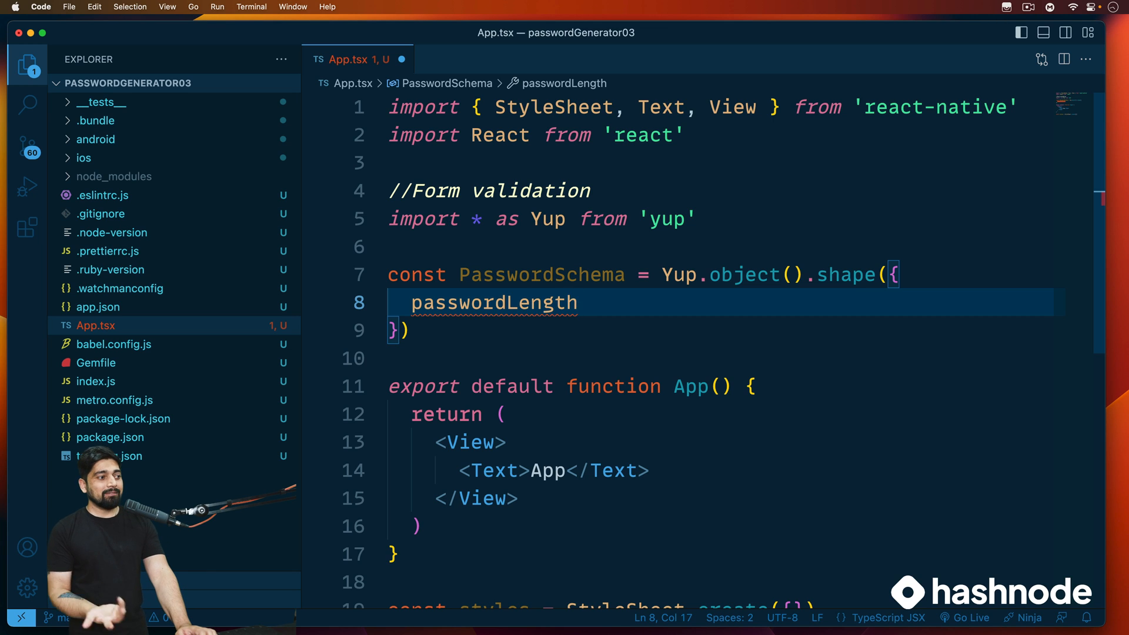
{"action": "type", "text": ":"}
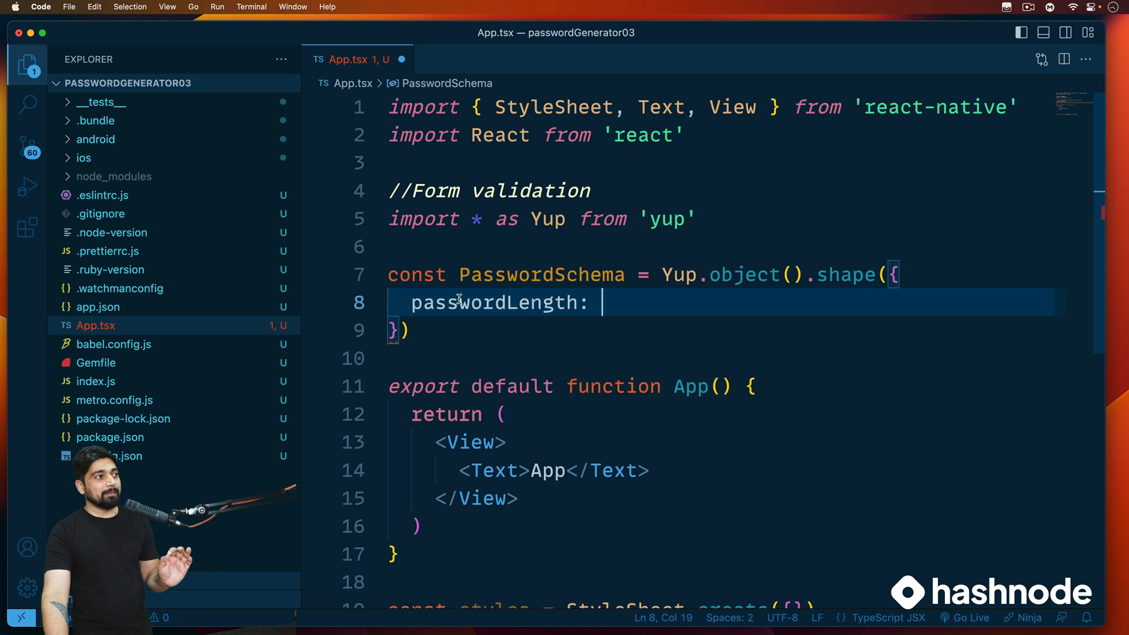
{"action": "mouse_move", "coordinate": [614, 325]}
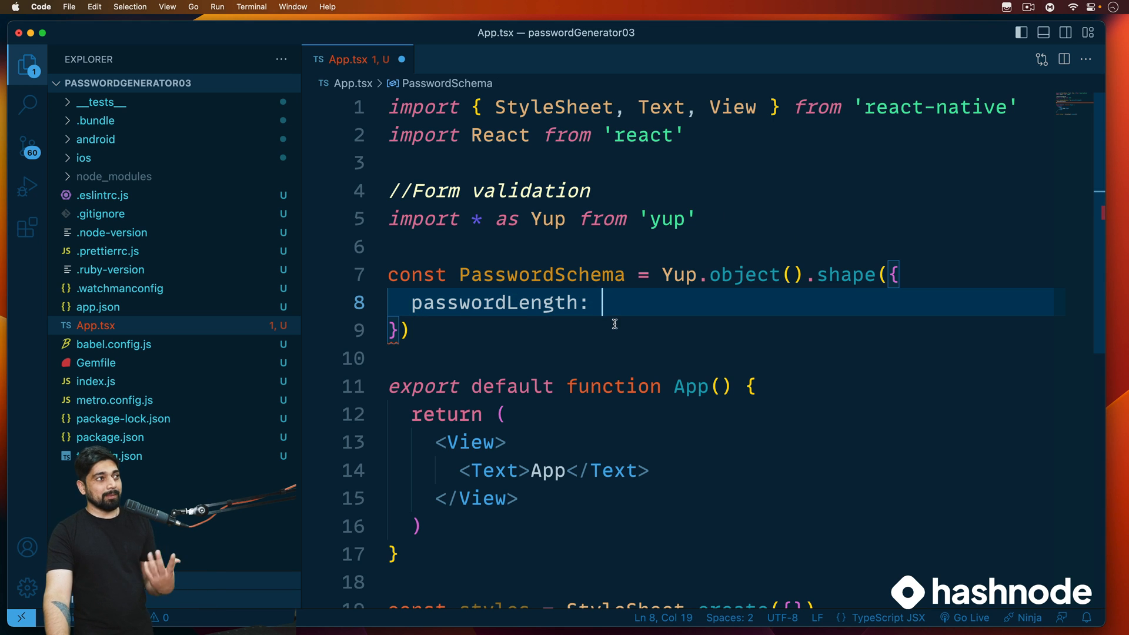
{"action": "type", "text": "Y"}
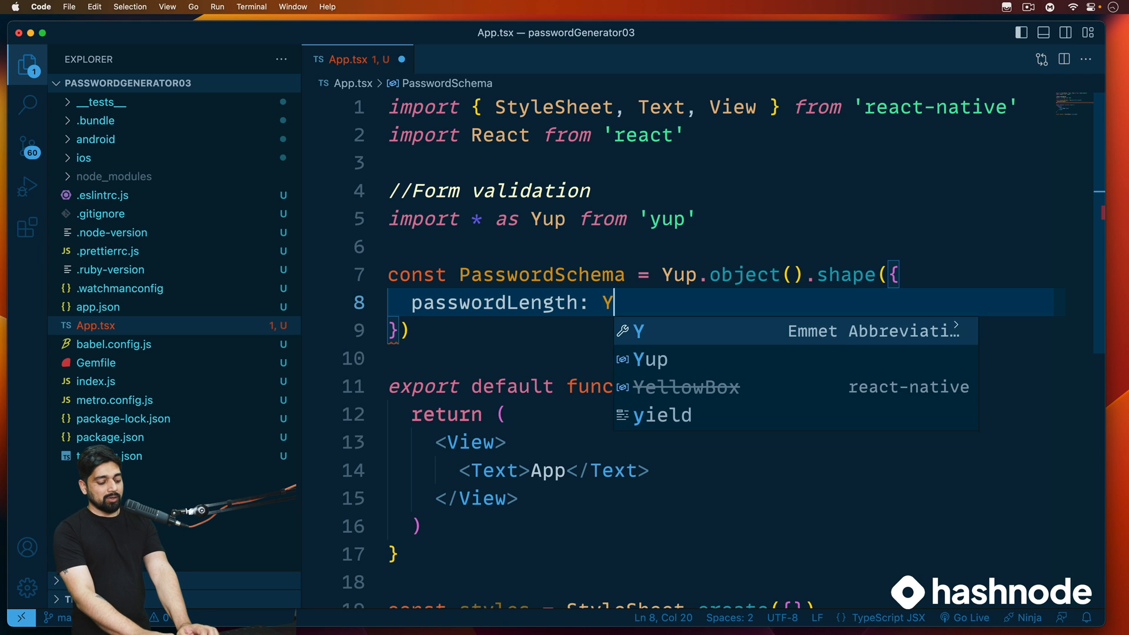
{"action": "type", "text": "up"}
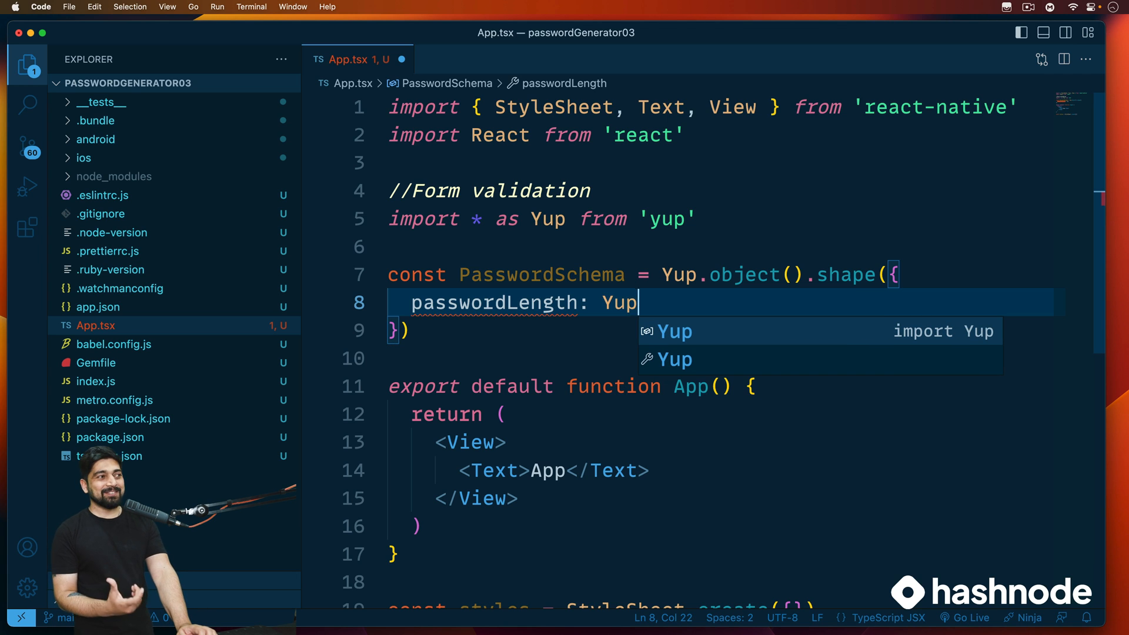
{"action": "type", "text": "."}
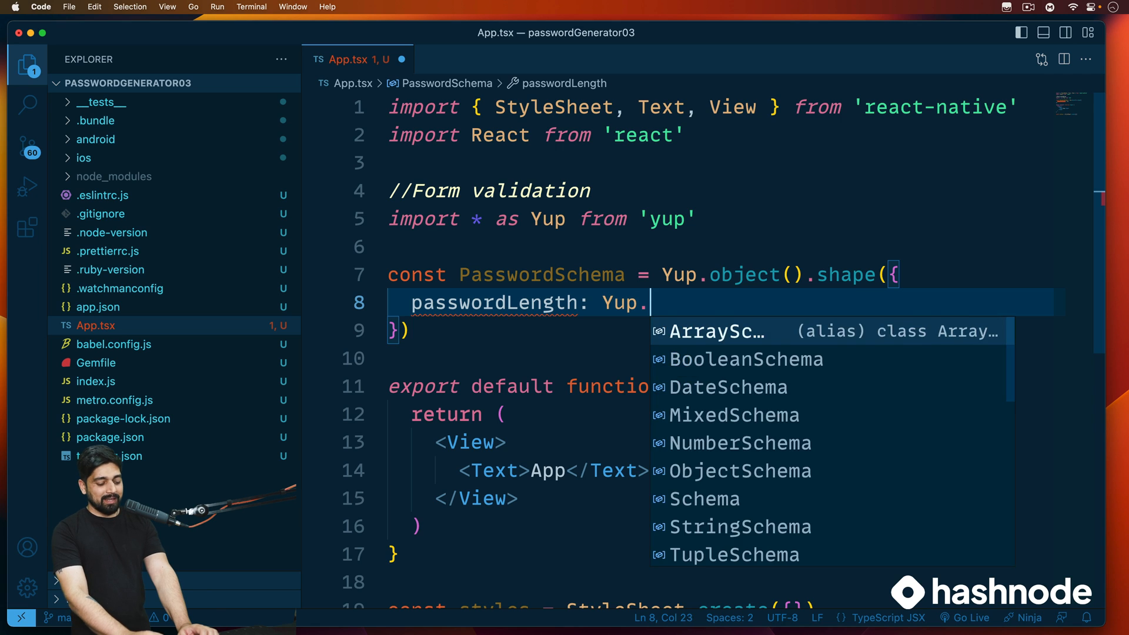
{"action": "type", "text": "s"}
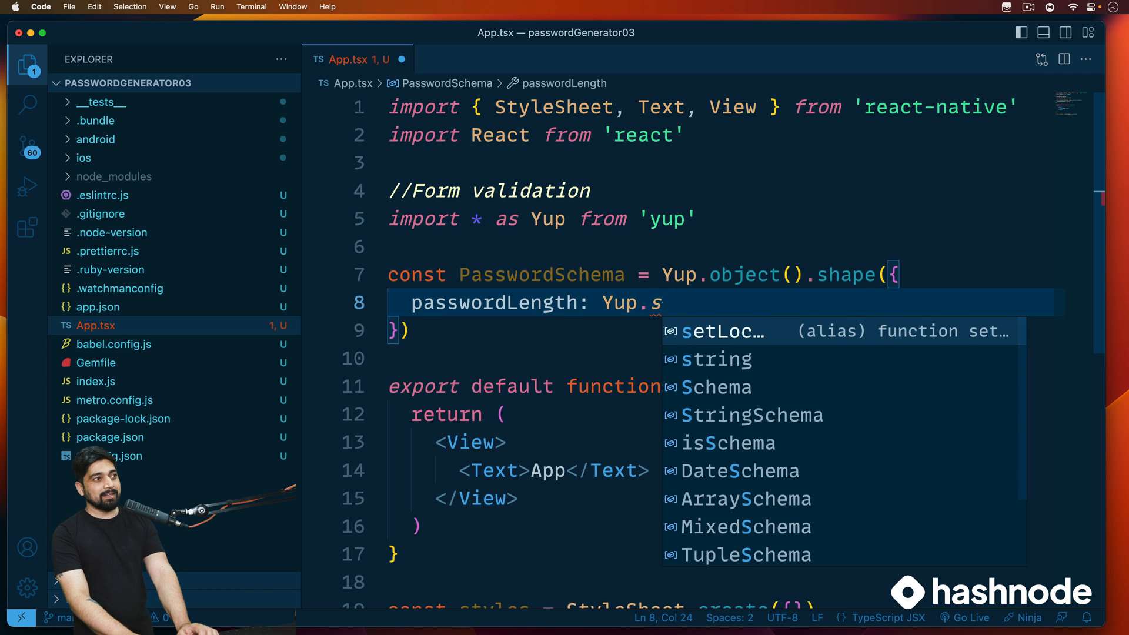
{"action": "key", "text": "Backspace"}
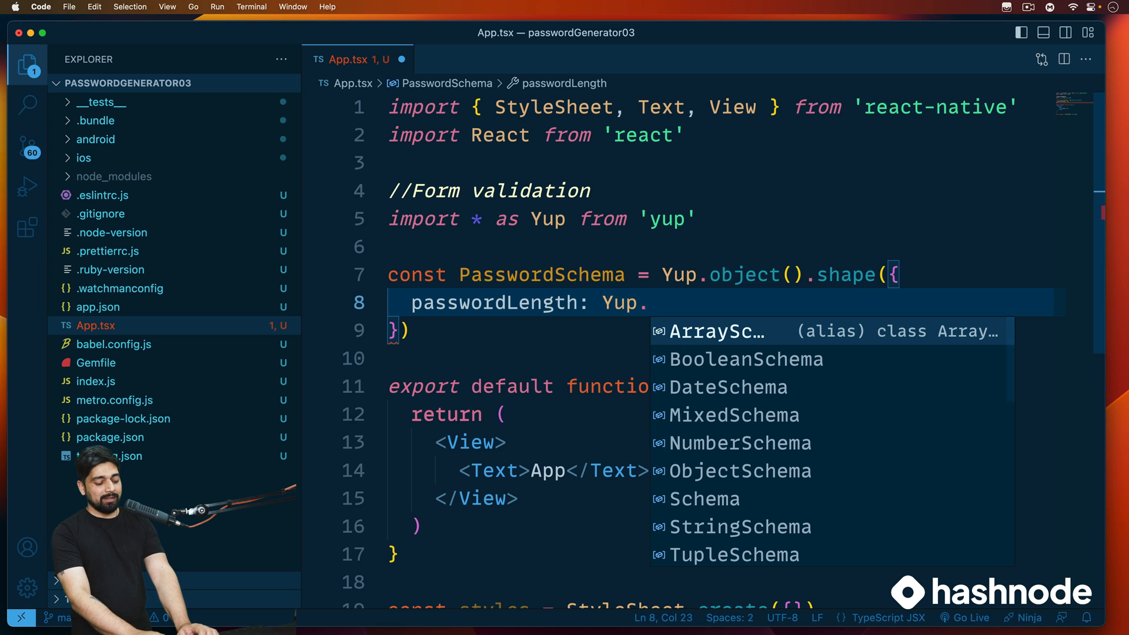
{"action": "type", "text": "number"}
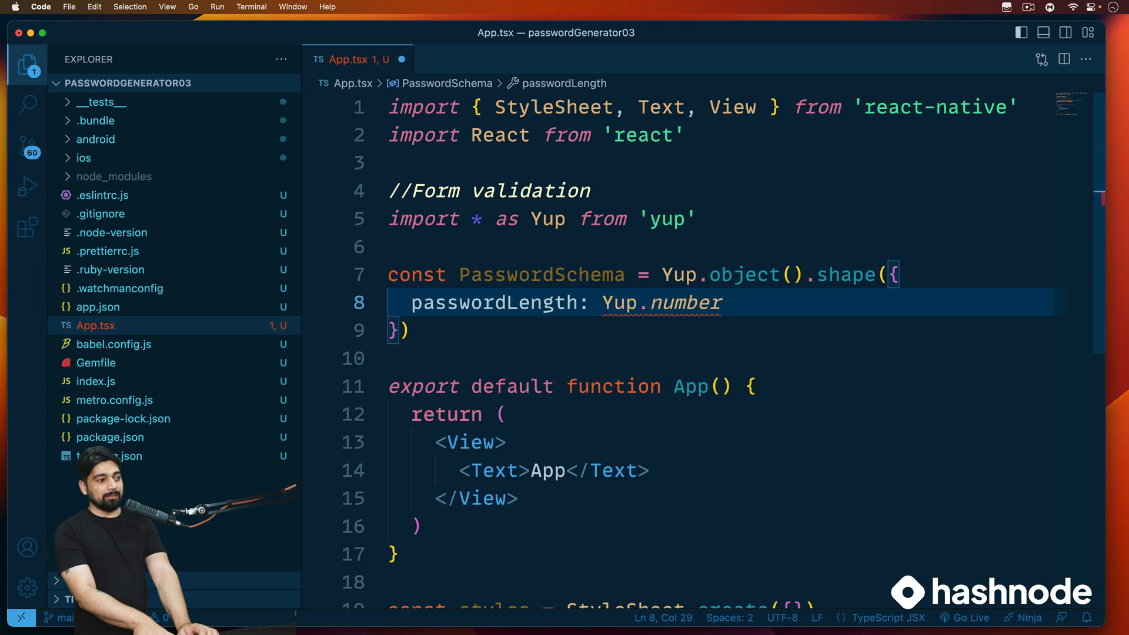
{"action": "type", "text": "()"}
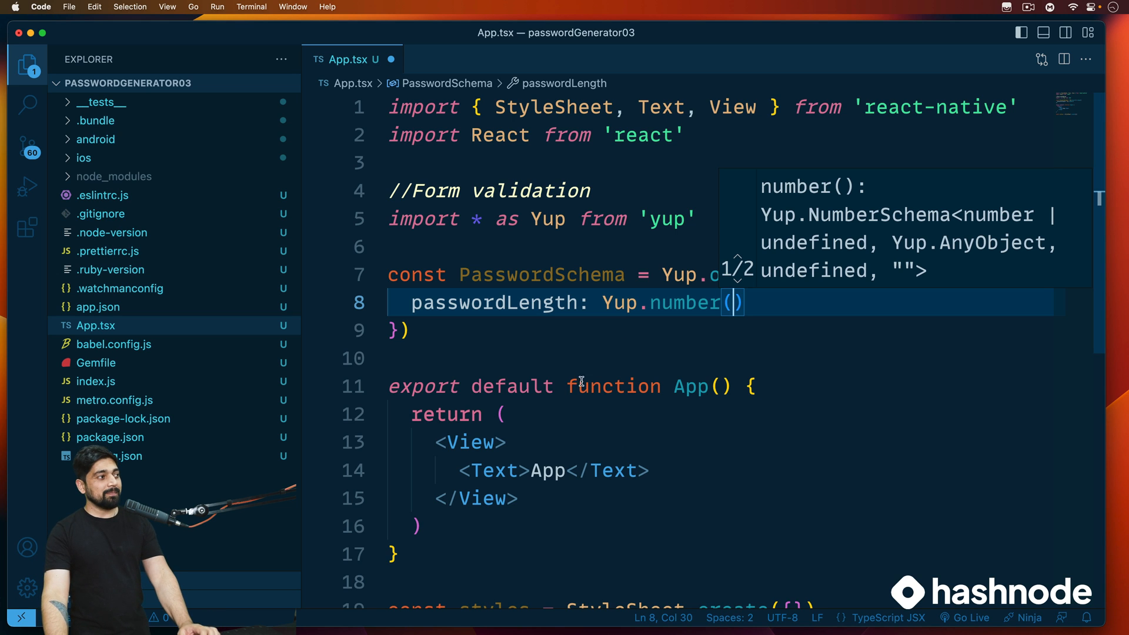
{"action": "mouse_move", "coordinate": [583, 409]}
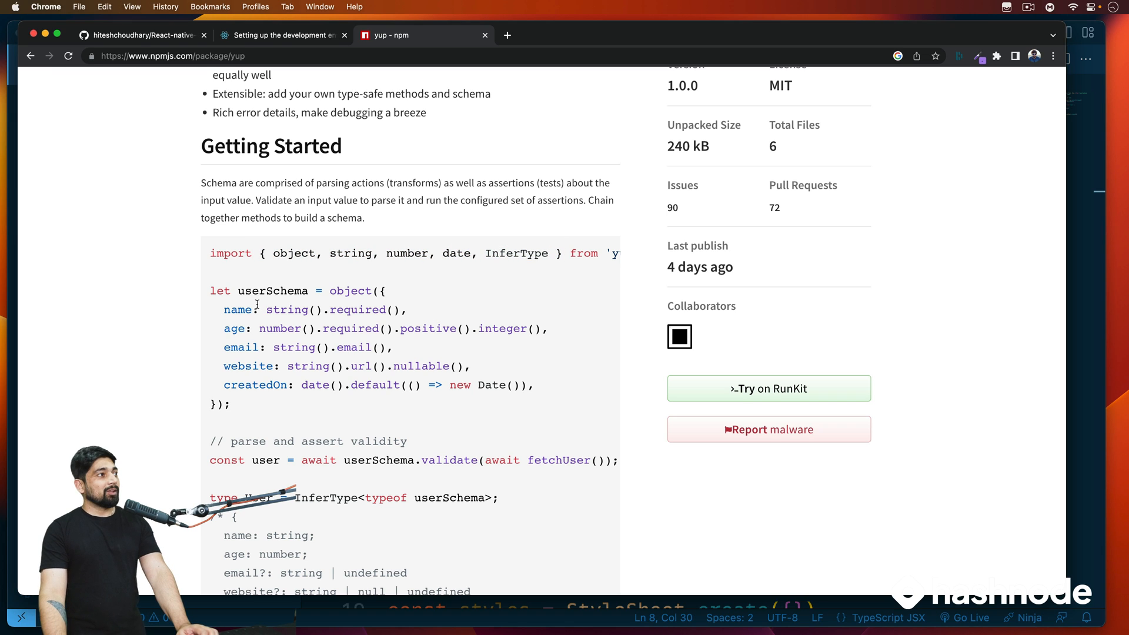
- Review yup's Getting Started example, highlighting the name and age validation rules
{"action": "double_click", "coordinate": [273, 290]}
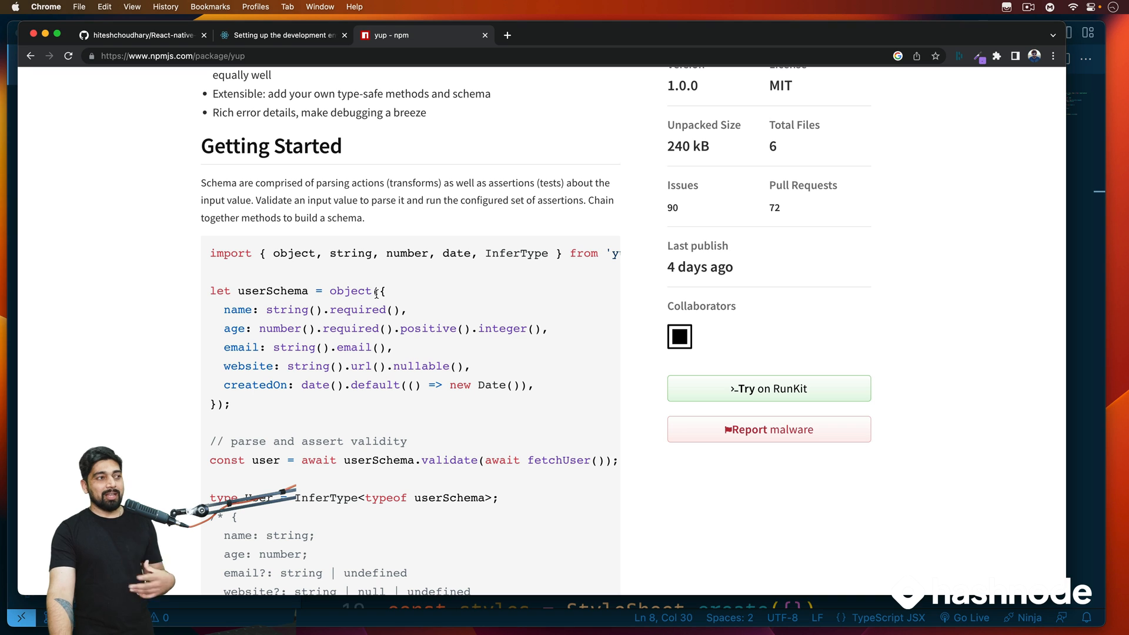
{"action": "left_click_drag", "start_coordinate": [223, 309], "coordinate": [310, 328]}
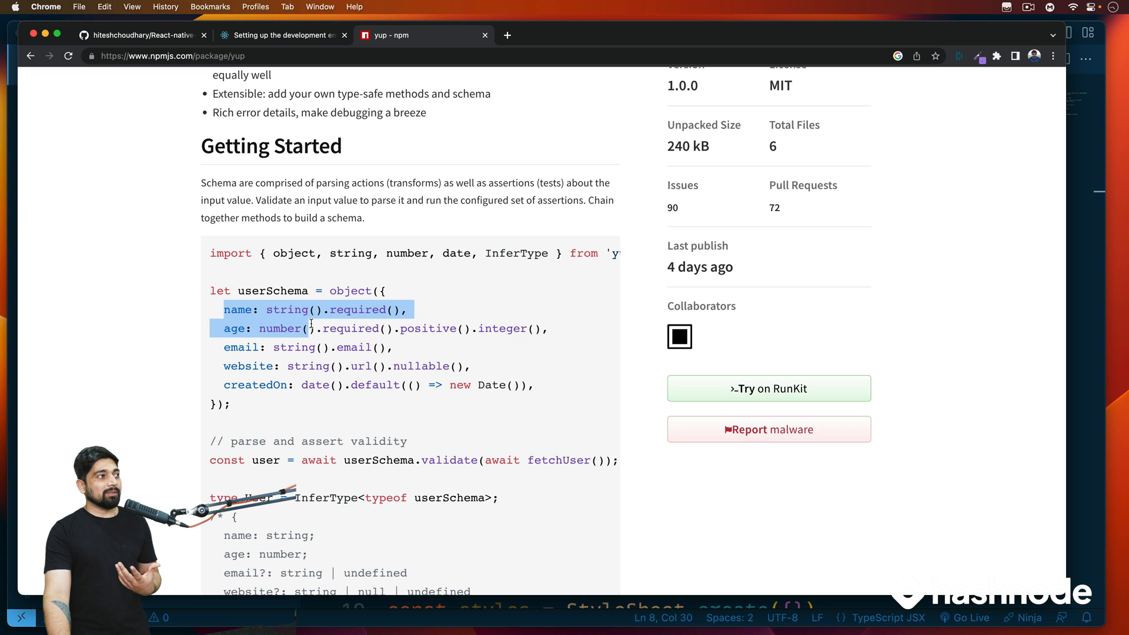
{"action": "scroll", "scroll_direction": "down", "scroll_amount": 3}
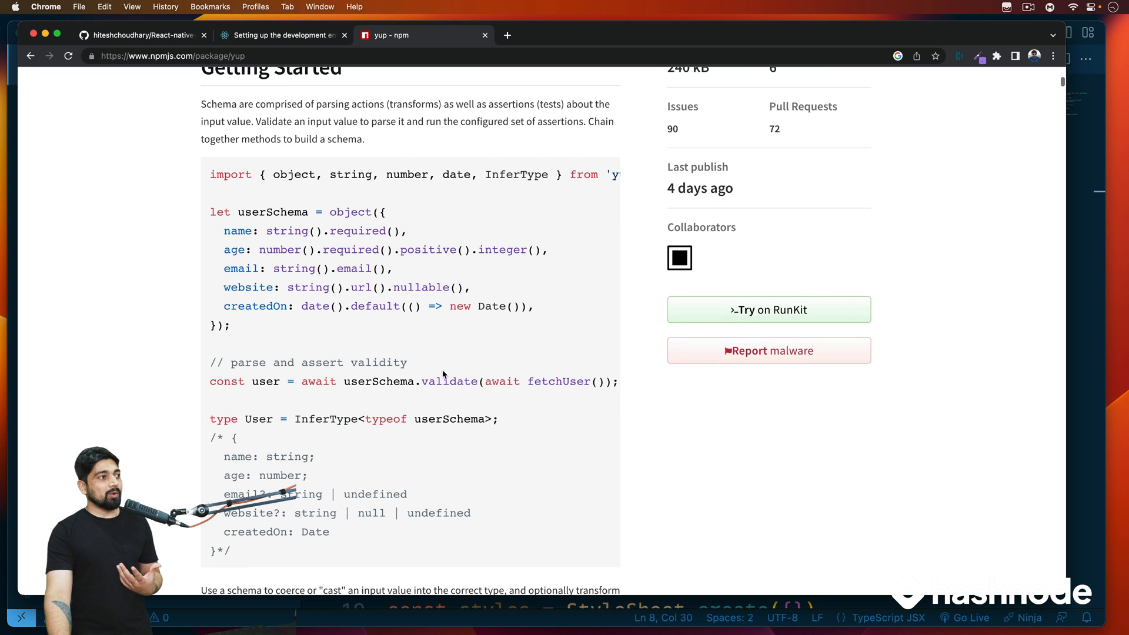
{"action": "scroll", "scroll_direction": "down", "scroll_amount": 3}
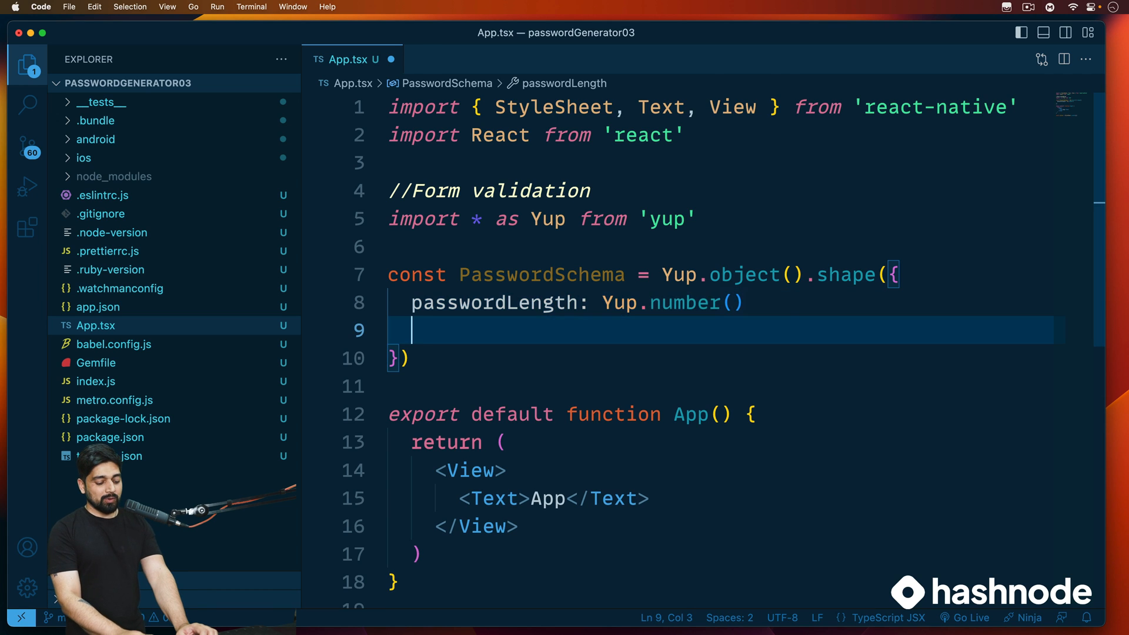
- Type .min(4, 'Should be min of 4 characters') after Yup.number()
{"action": "type", "text": "."}
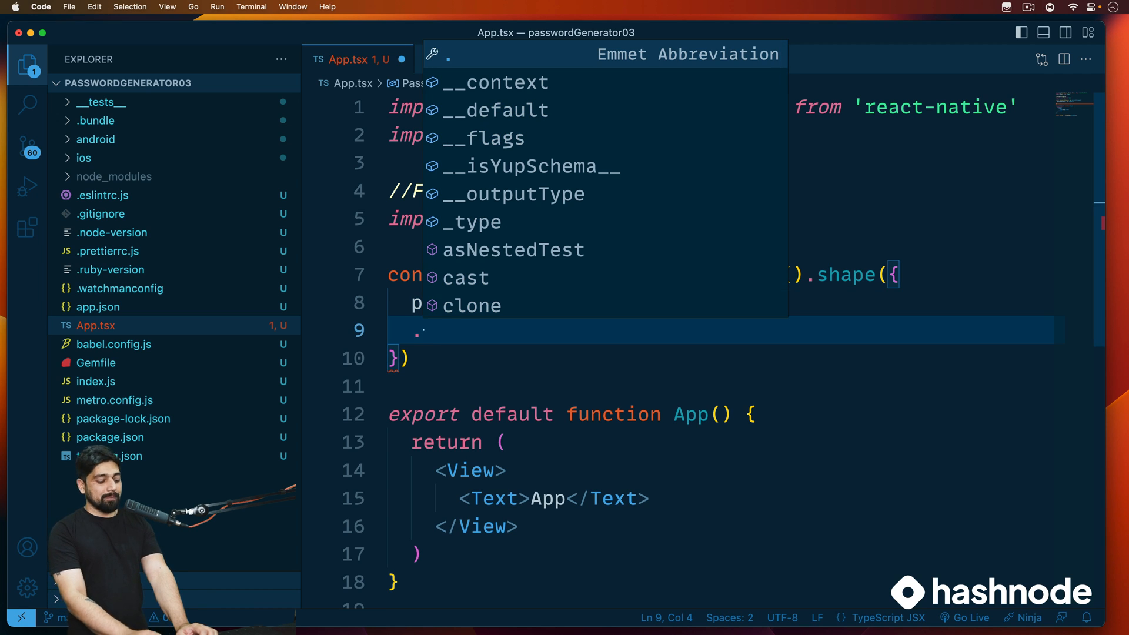
{"action": "type", "text": "min("}
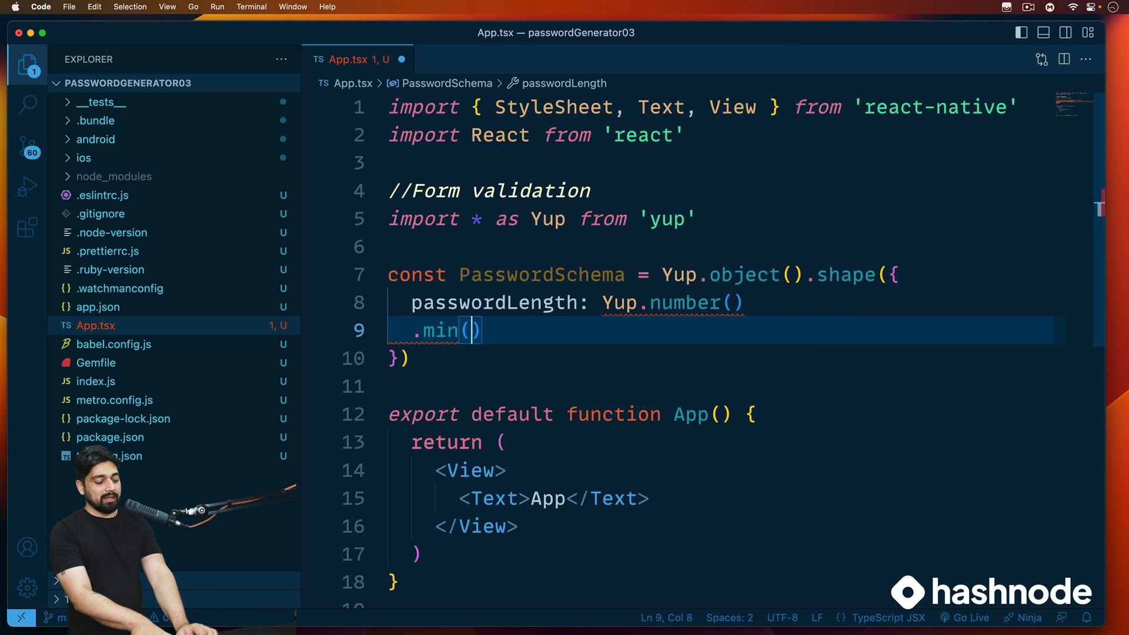
{"action": "type", "text": "4"}
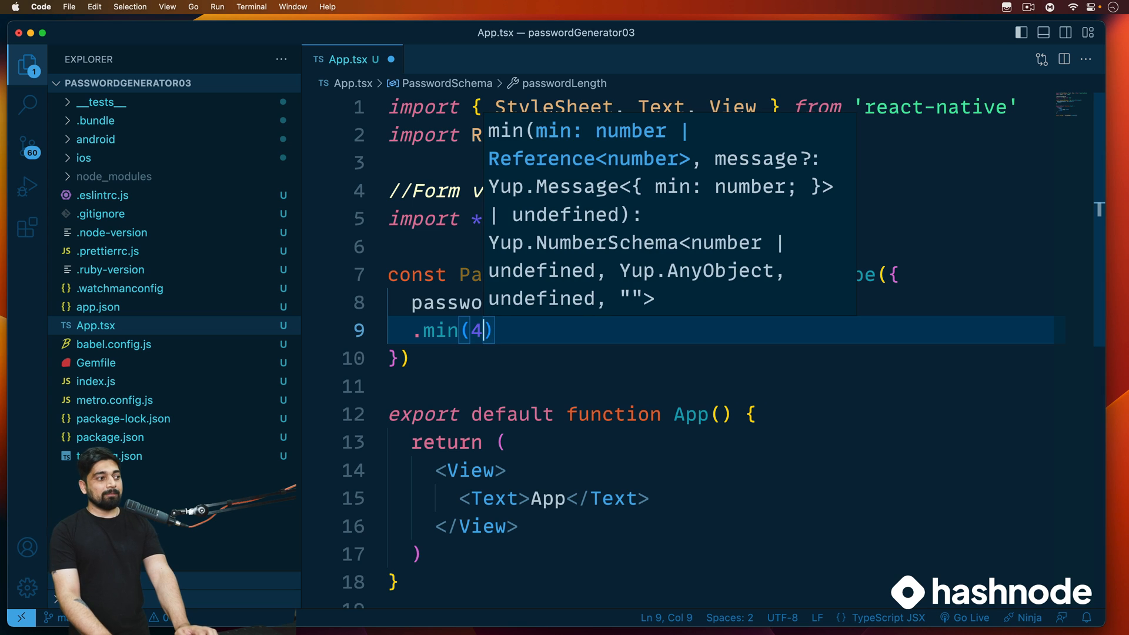
{"action": "type", "text": ", '"}
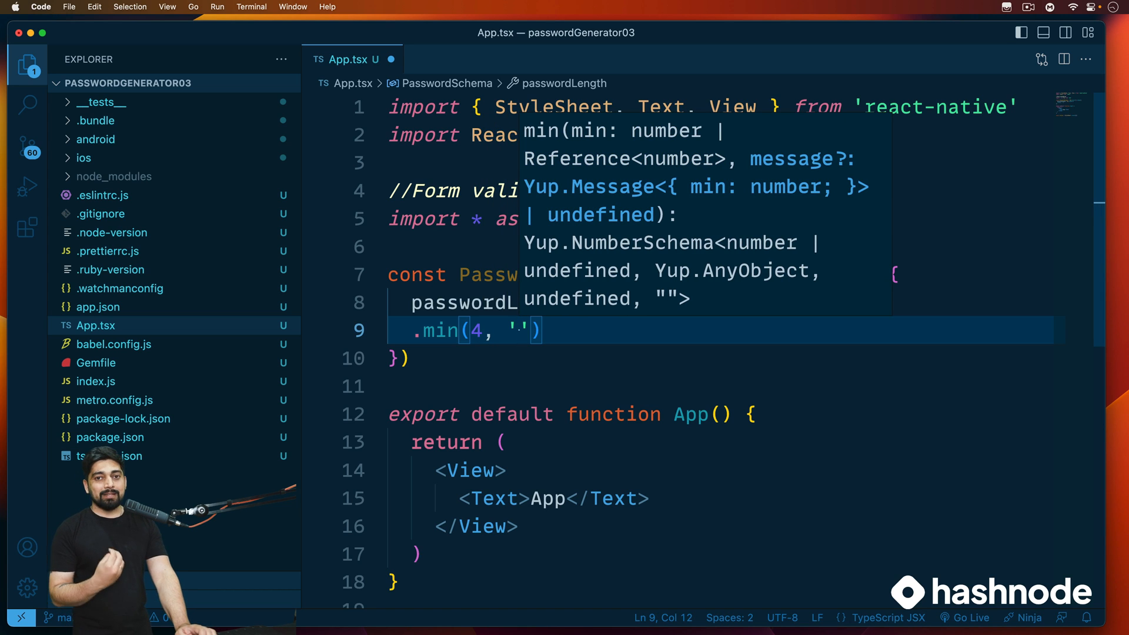
{"action": "type", "text": "Should be min of"}
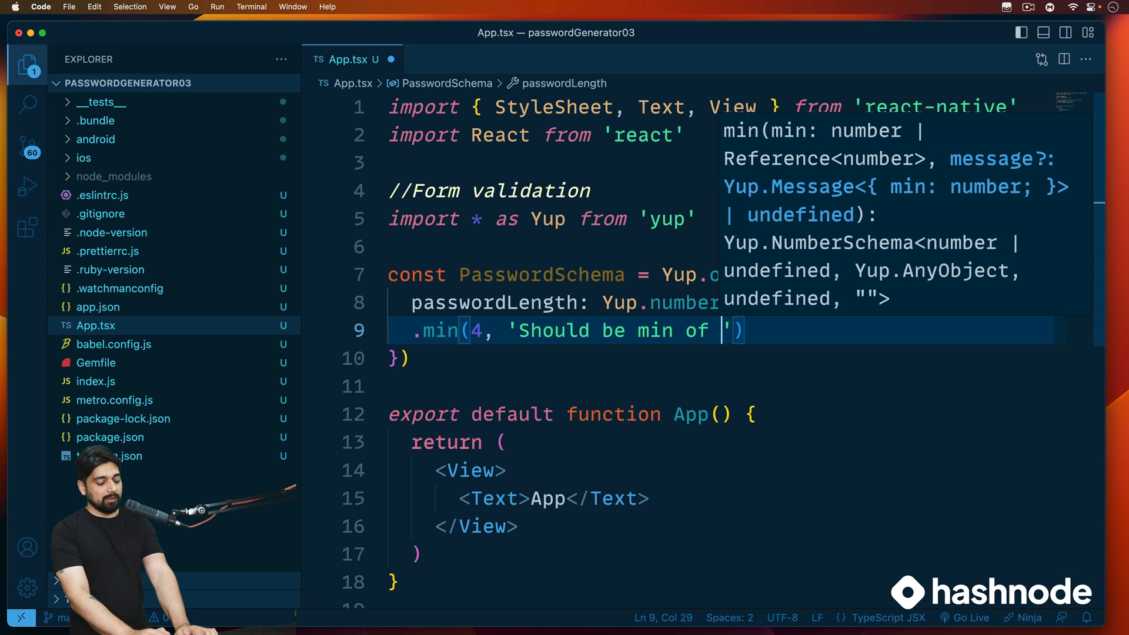
{"action": "type", "text": "4 char"}
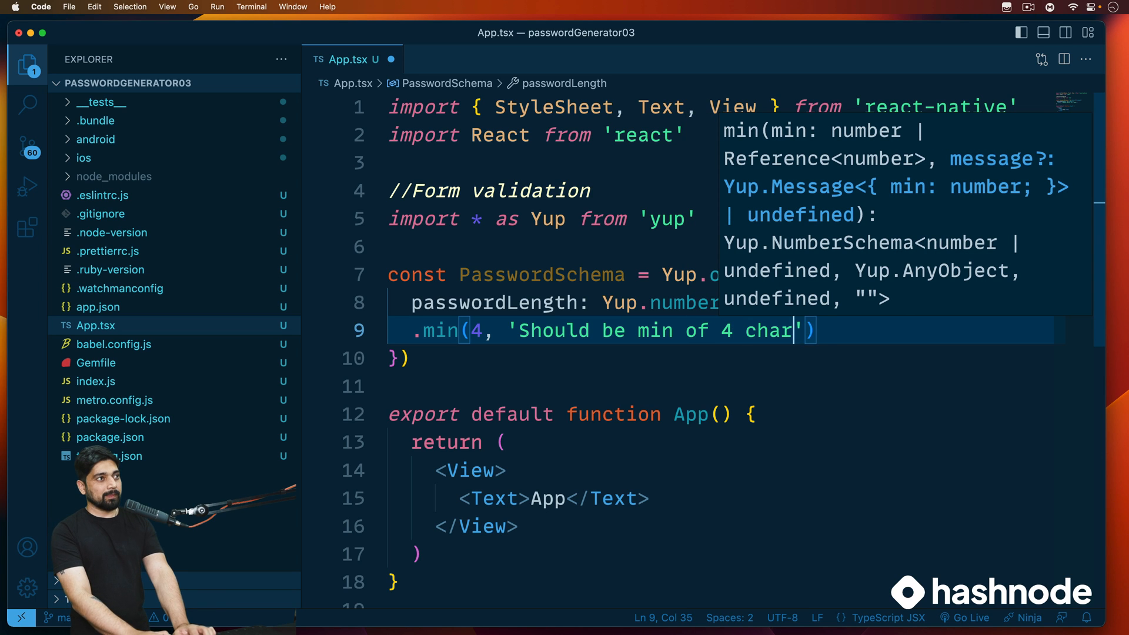
{"action": "type", "text": "ac"}
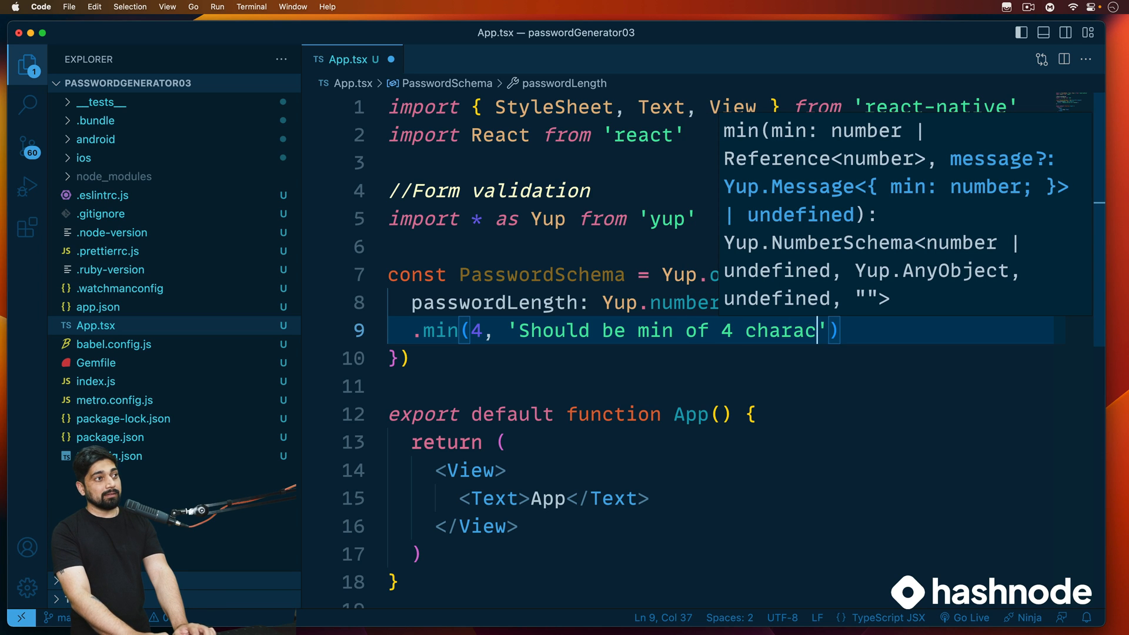
{"action": "type", "text": "ters"}
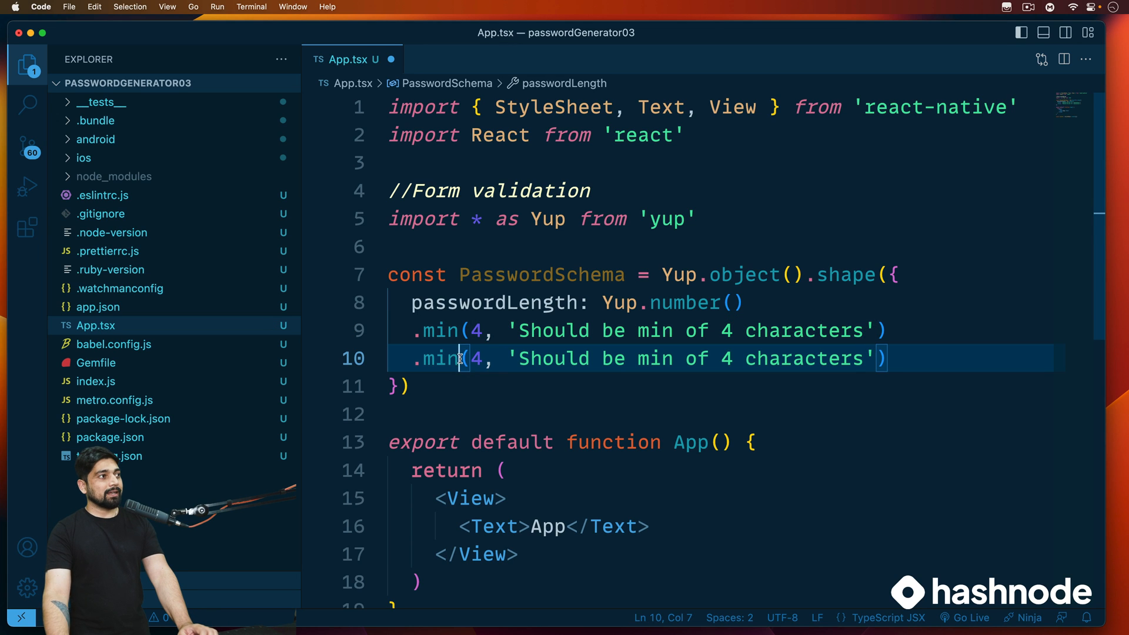
- Chain .max(16, 'Should be max of 16 characters') on passwordLength and start a duplicated .required line
{"action": "type", "text": "max"}
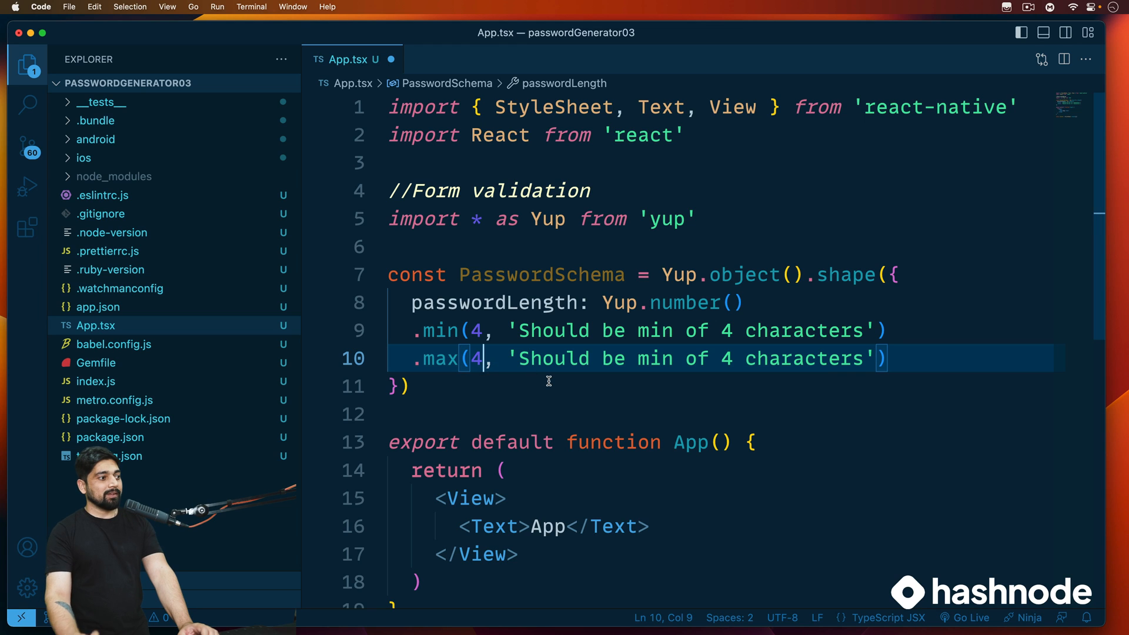
{"action": "type", "text": "16"}
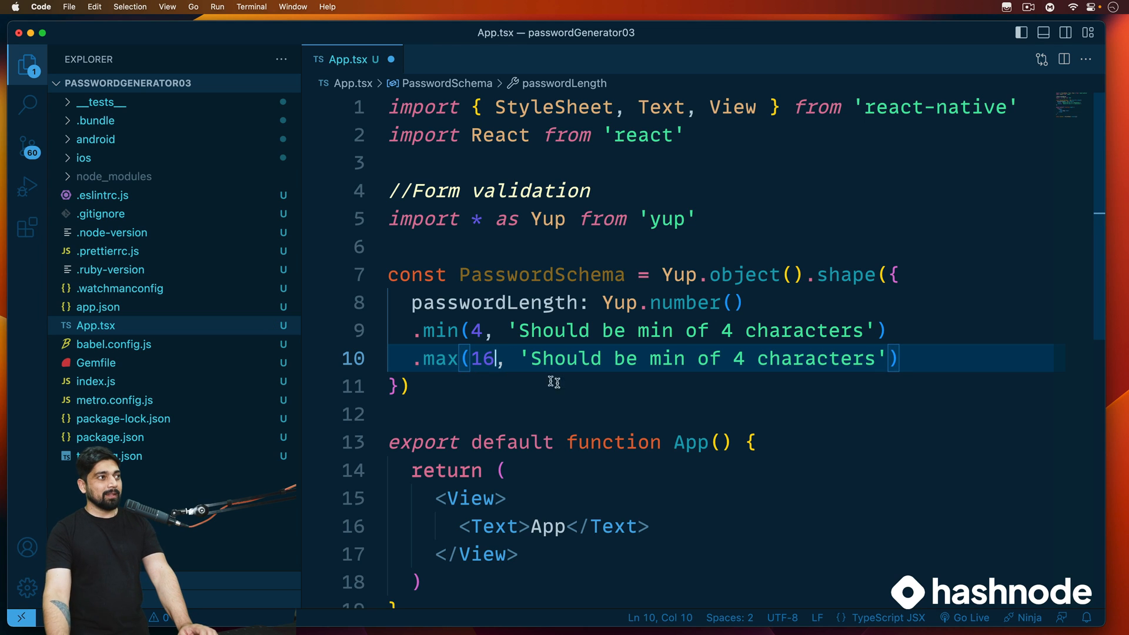
{"action": "mouse_move", "coordinate": [655, 367]}
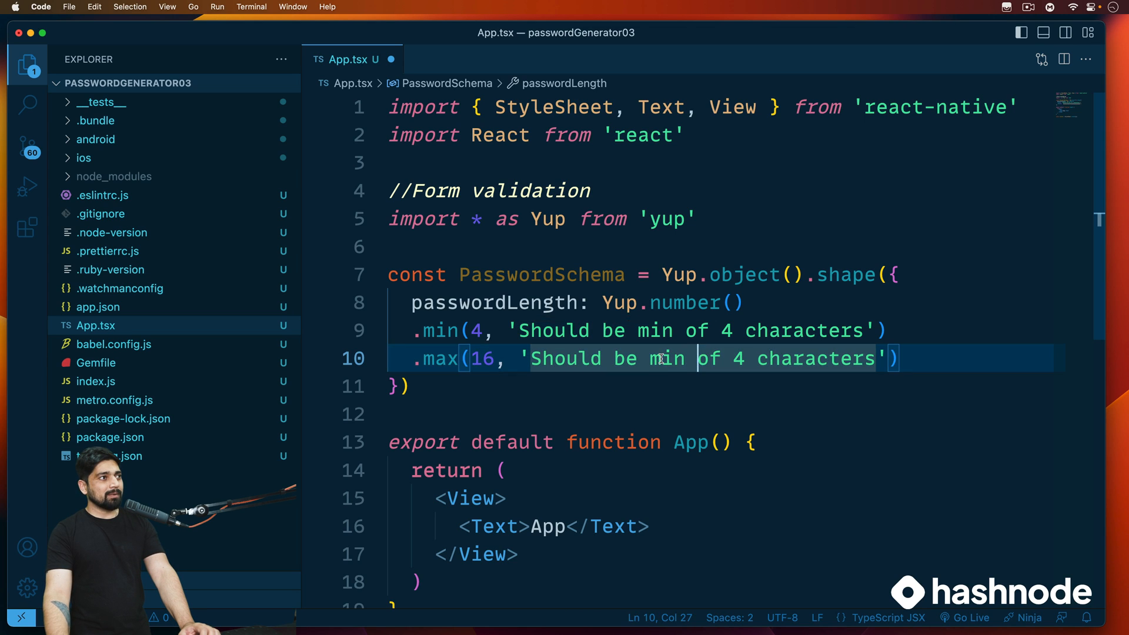
{"action": "type", "text": "max"}
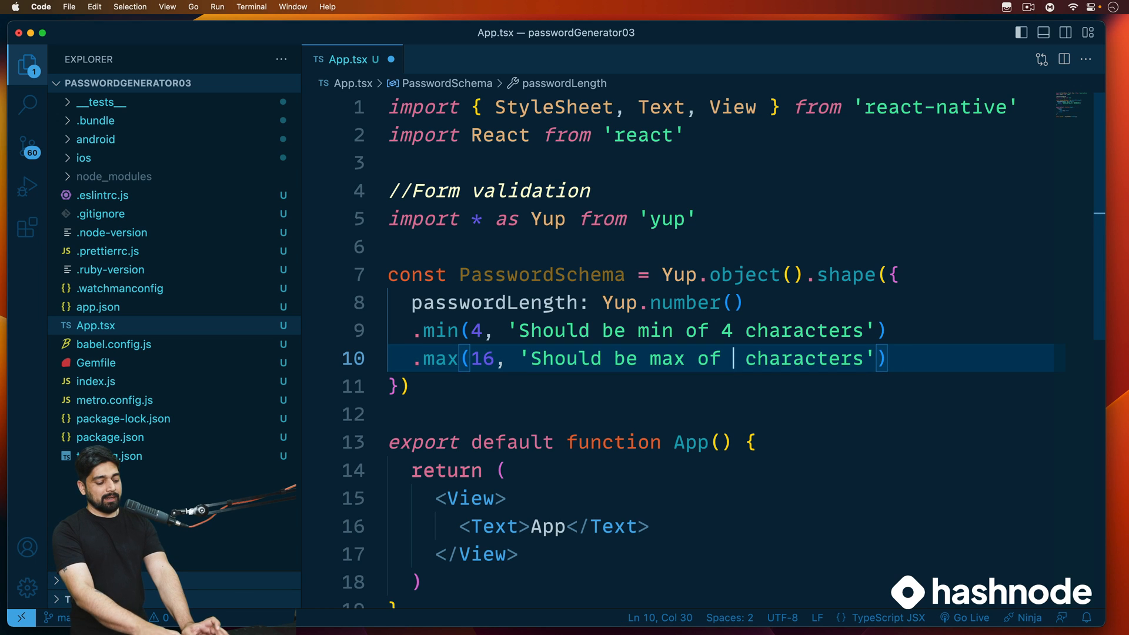
{"action": "type", "text": "16"}
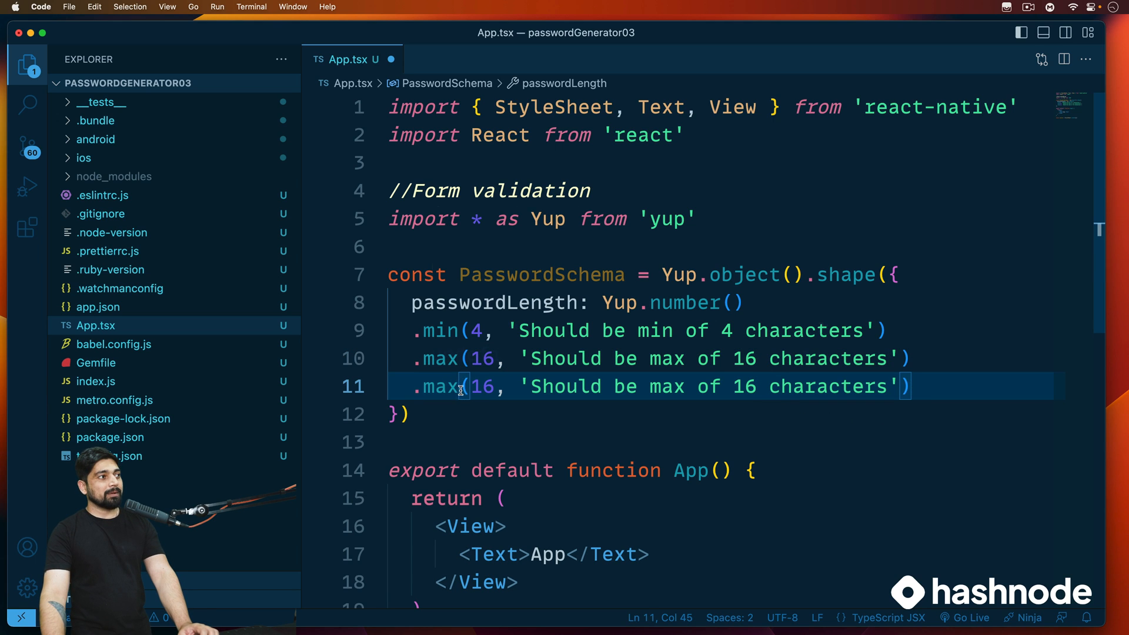
{"action": "type", "text": "required"}
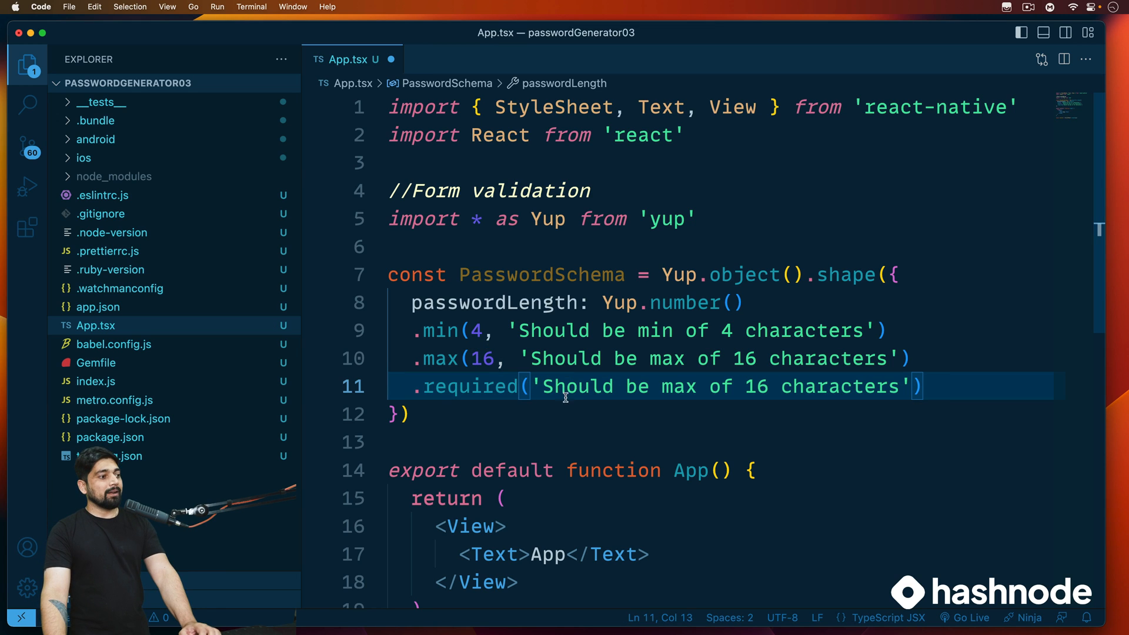
- Replace the leftover max message so the last validator reads .required('Length is required')
{"action": "left_click_drag", "start_coordinate": [545, 387], "coordinate": [896, 386]}
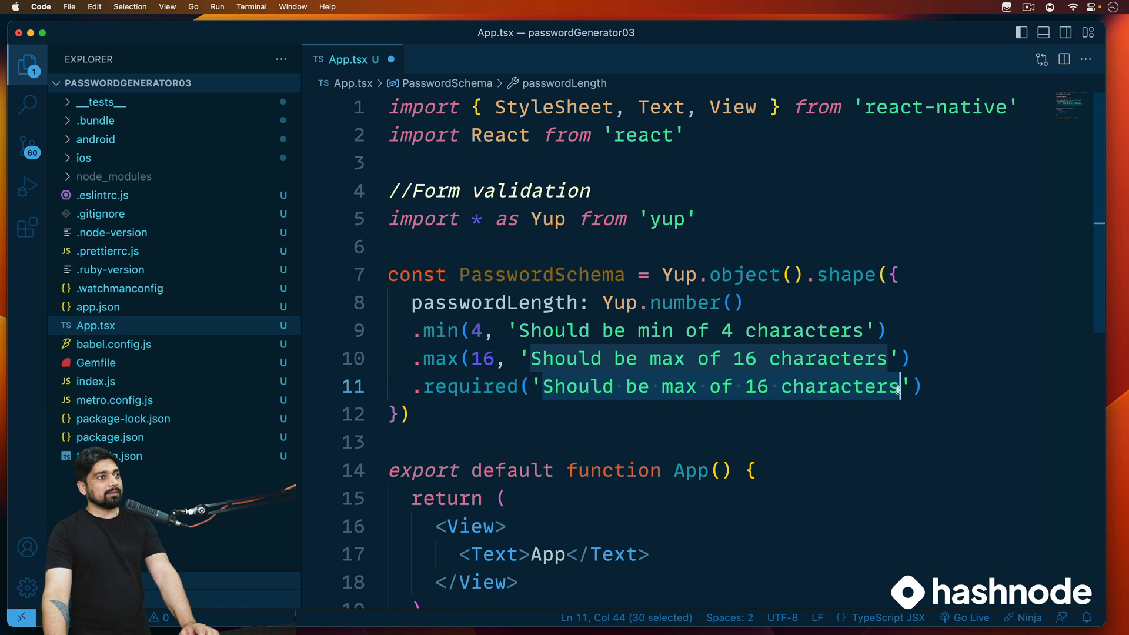
{"action": "type", "text": "Length ')"}
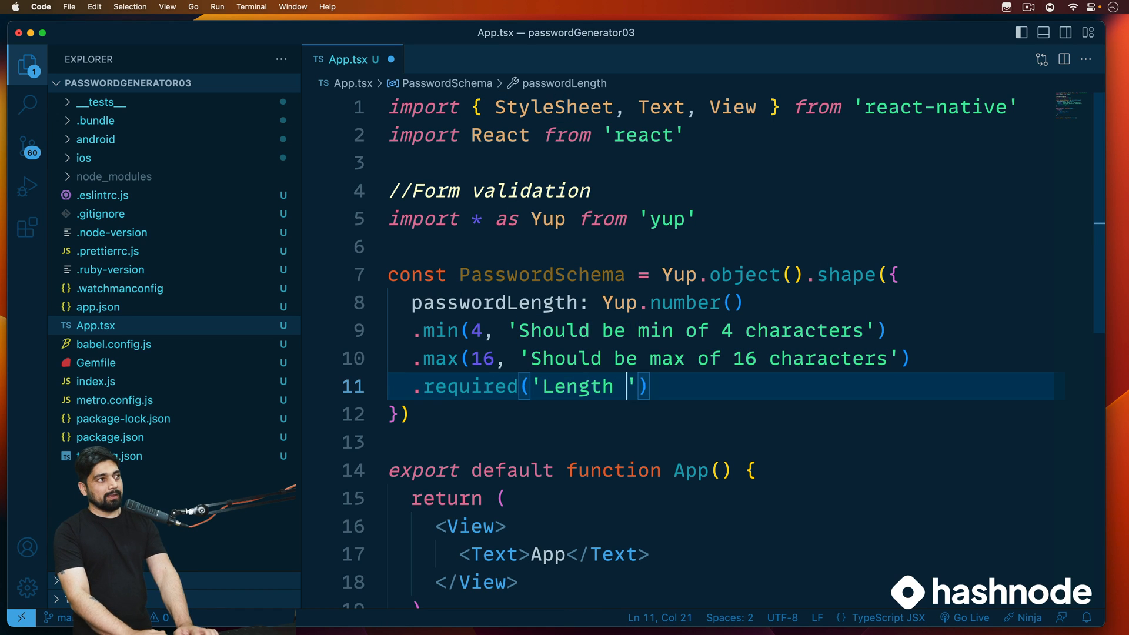
{"action": "type", "text": "is requi"}
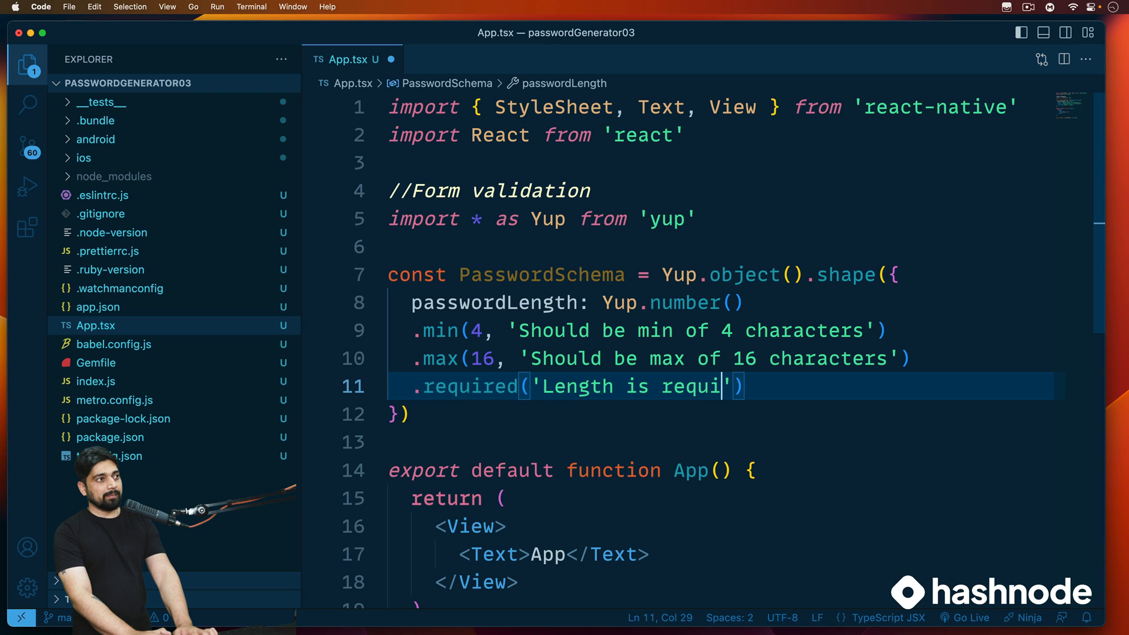
{"action": "type", "text": "red"}
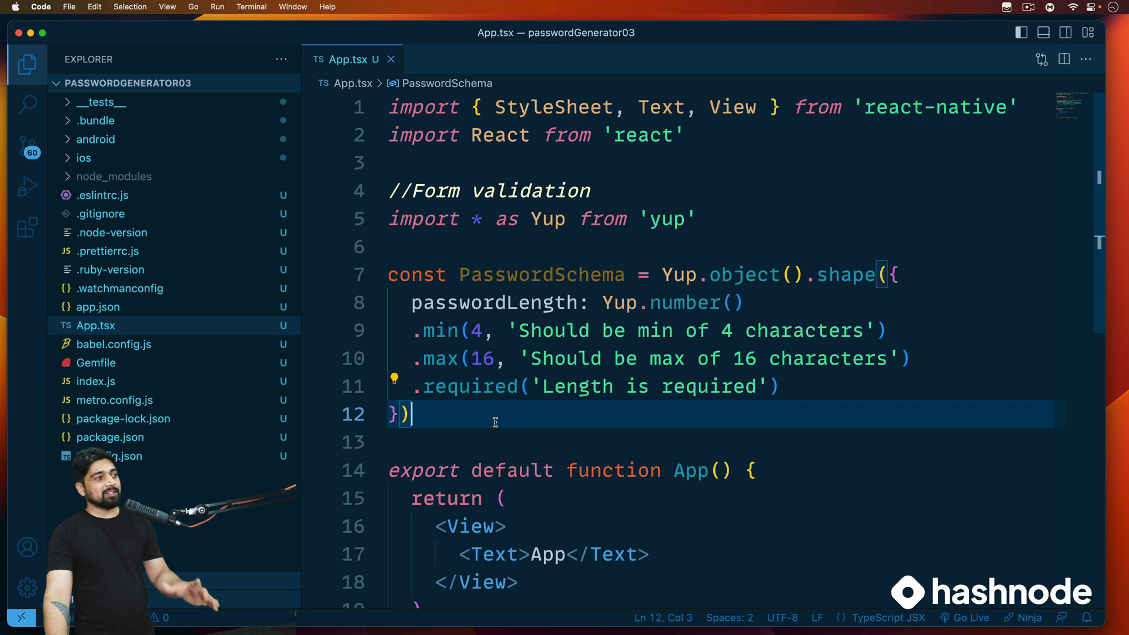
{"action": "scroll", "scroll_direction": "down", "scroll_amount": 3}
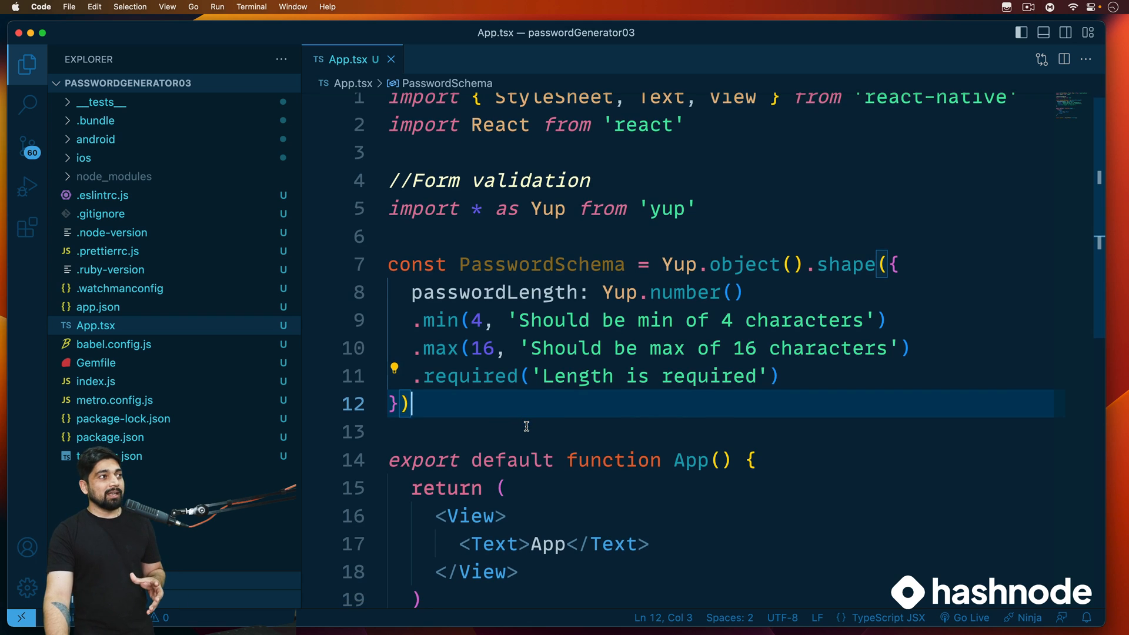